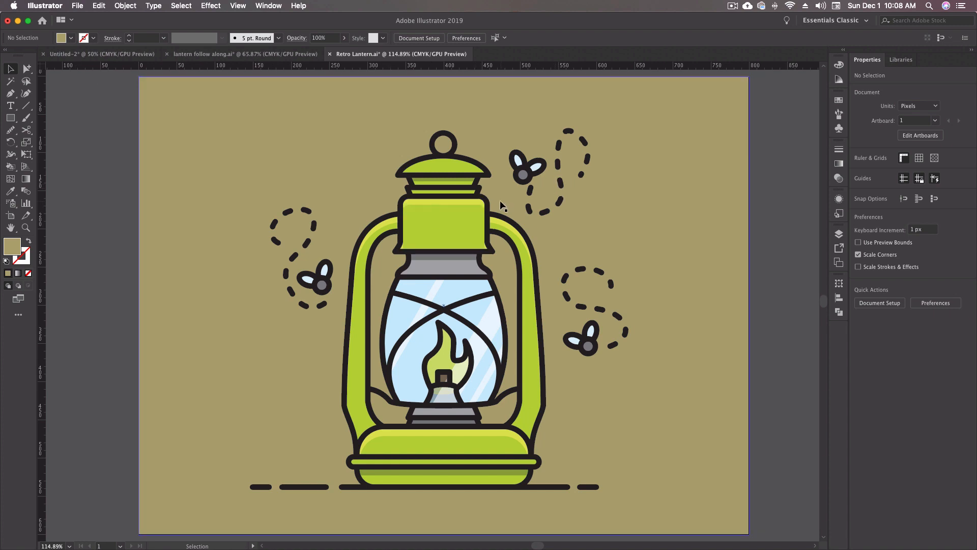
mouse_move(637, 257)
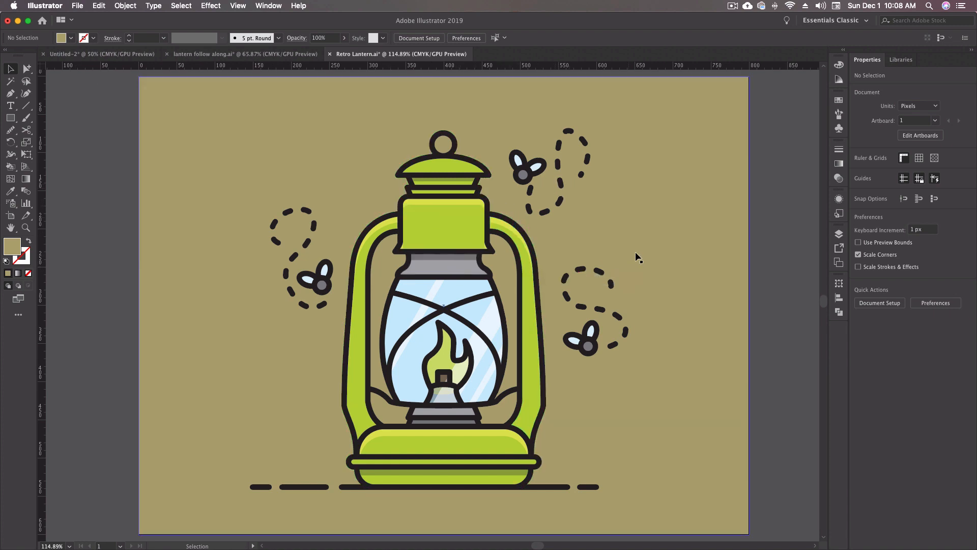
- Make the uncoloured 'lantern follow along.ai' document the active tab
left_click(245, 54)
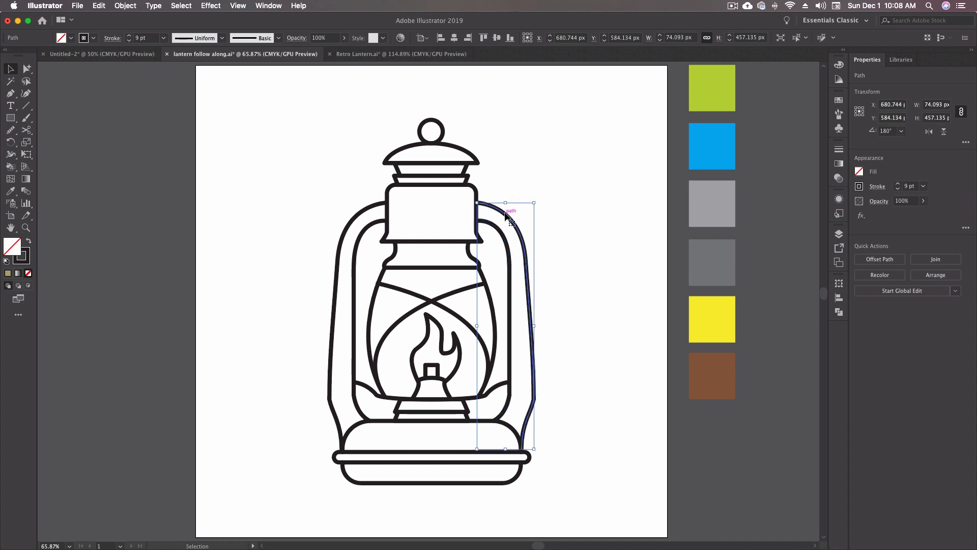
left_click(430, 215)
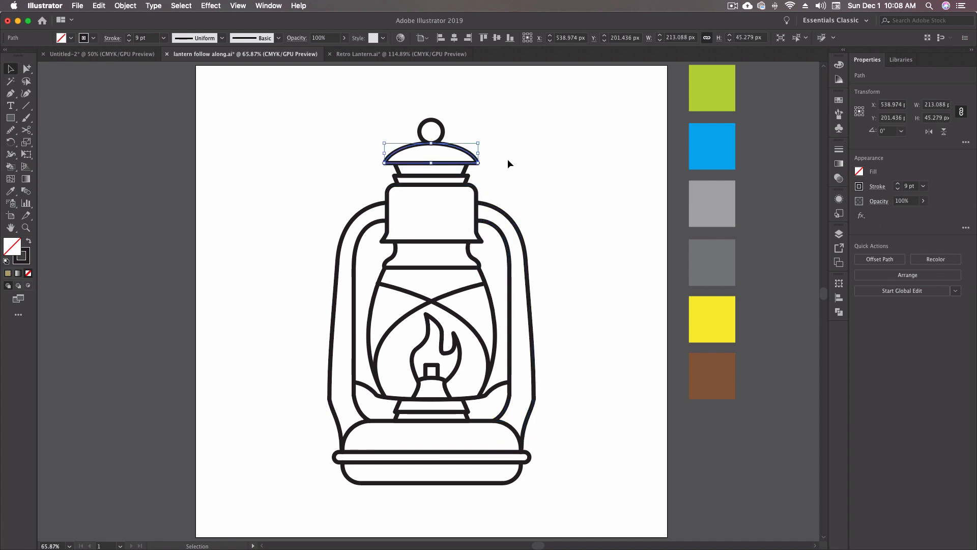
left_click(387, 293)
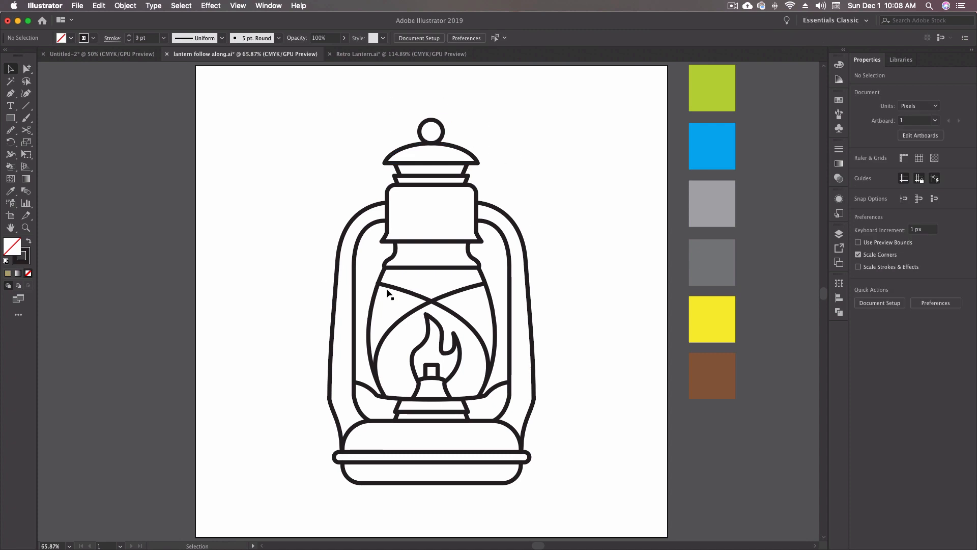
mouse_move(504, 191)
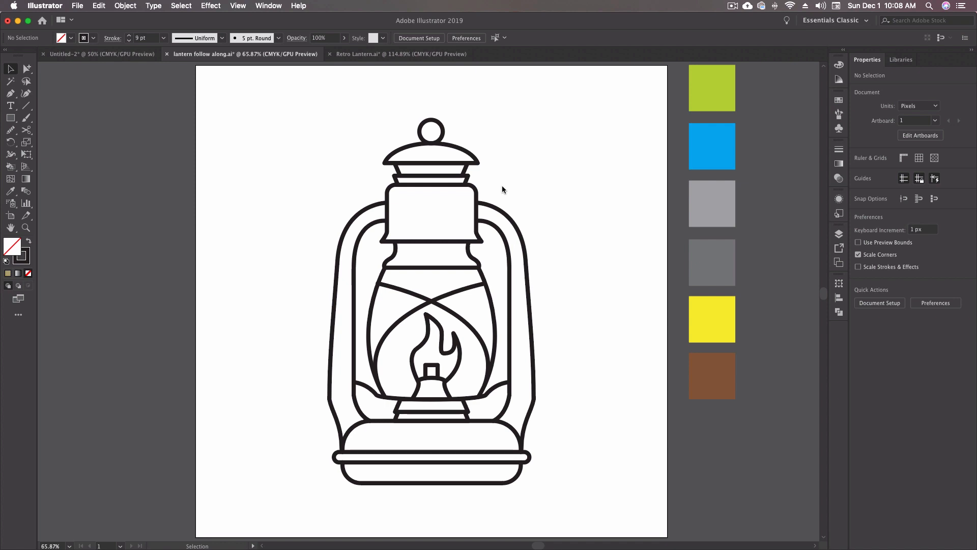
mouse_move(449, 264)
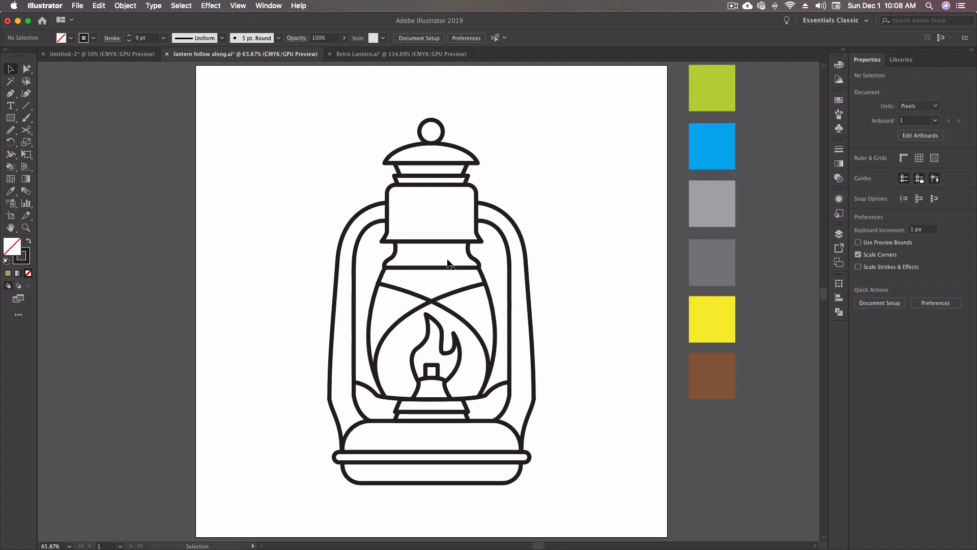
mouse_move(508, 285)
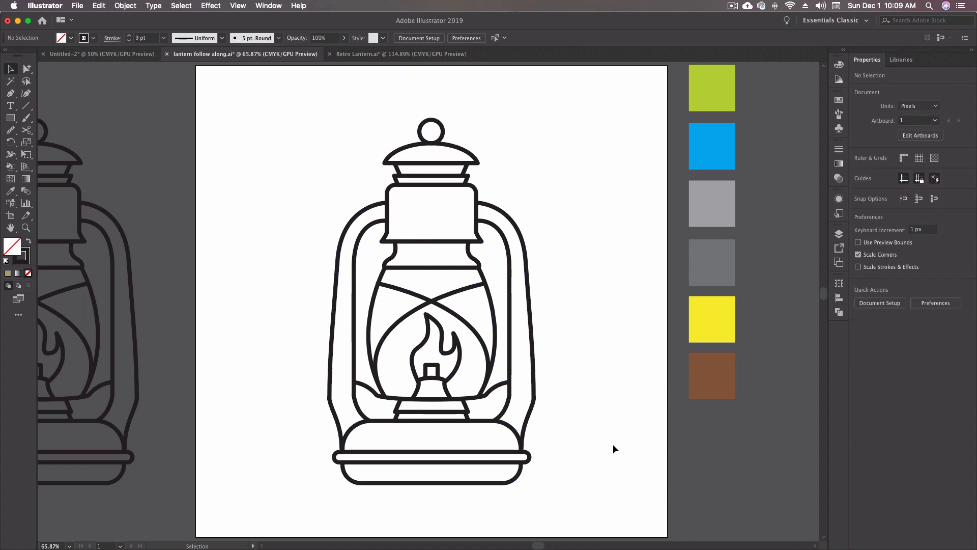
mouse_move(347, 162)
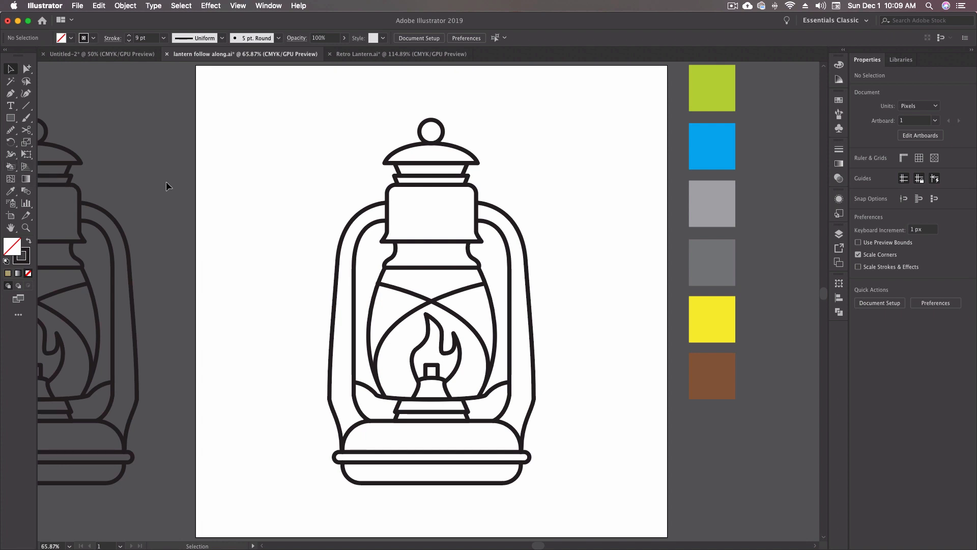
- Set the Live Paint Bucket to paint fills only, strokes off, highlighting kept on
left_click(10, 168)
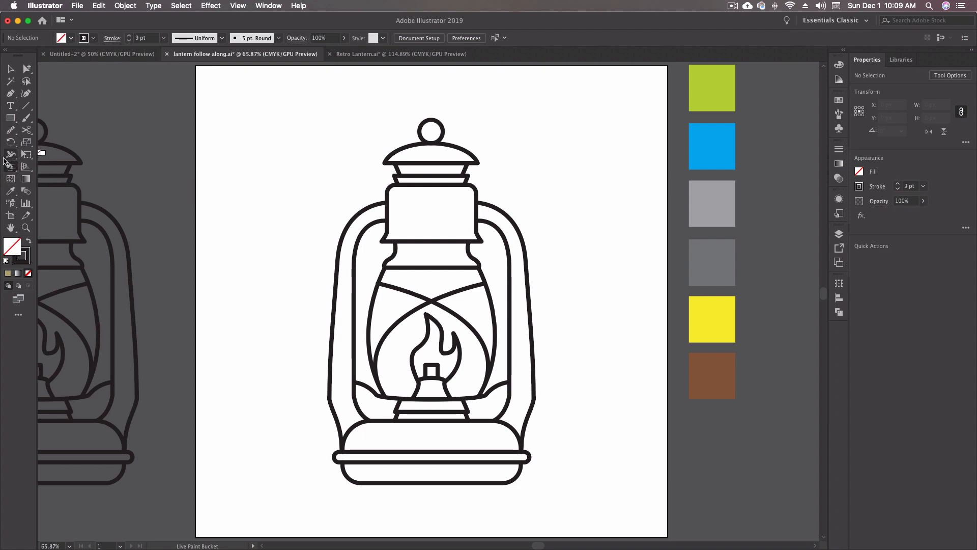
double_click(10, 155)
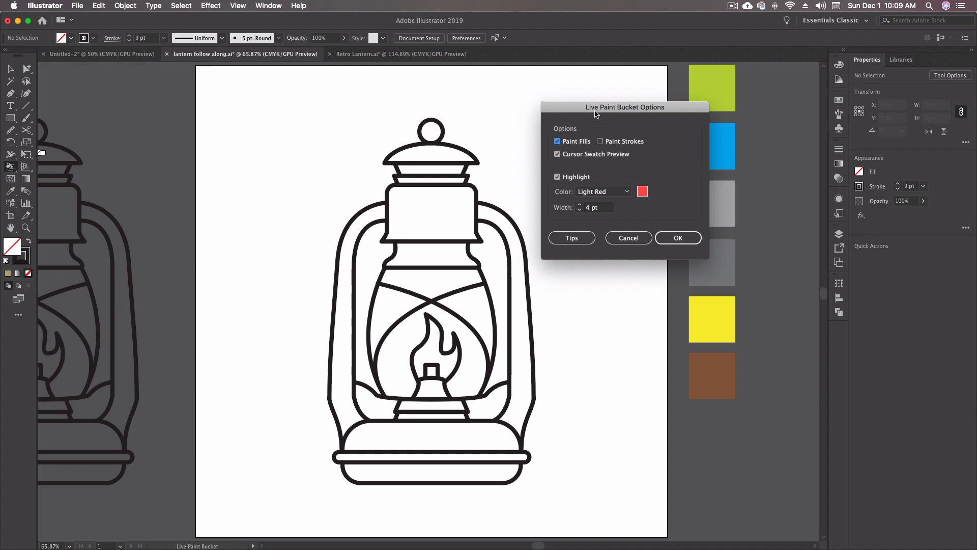
mouse_move(653, 114)
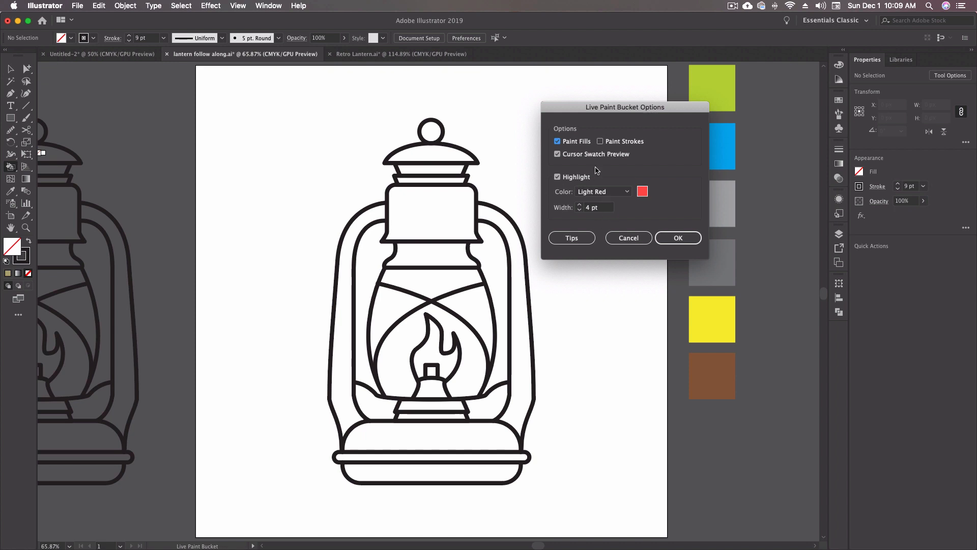
left_click(601, 140)
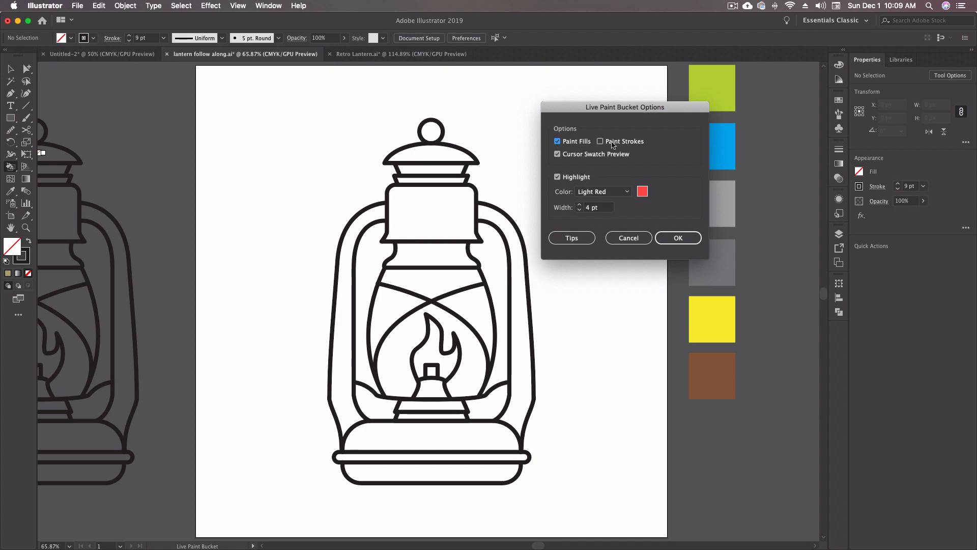
left_click(599, 140)
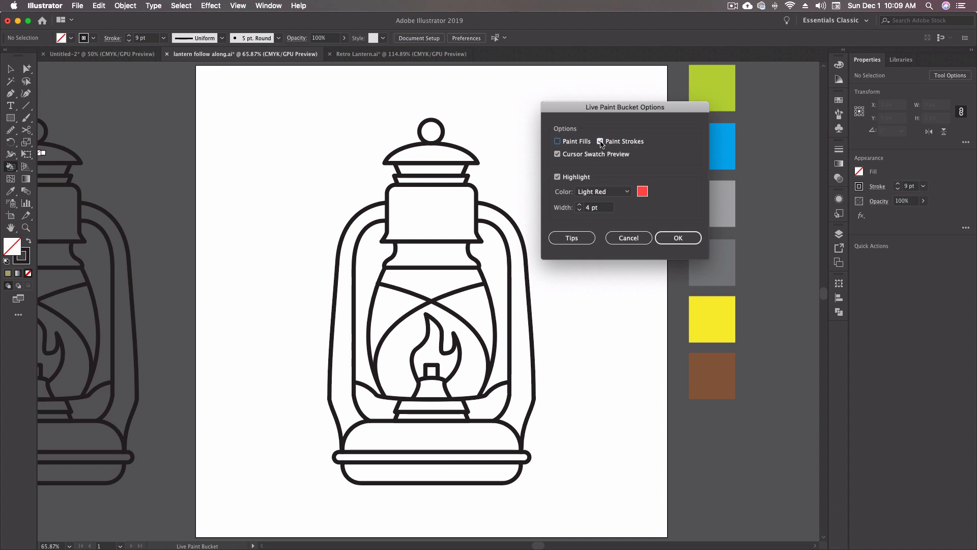
left_click(556, 141)
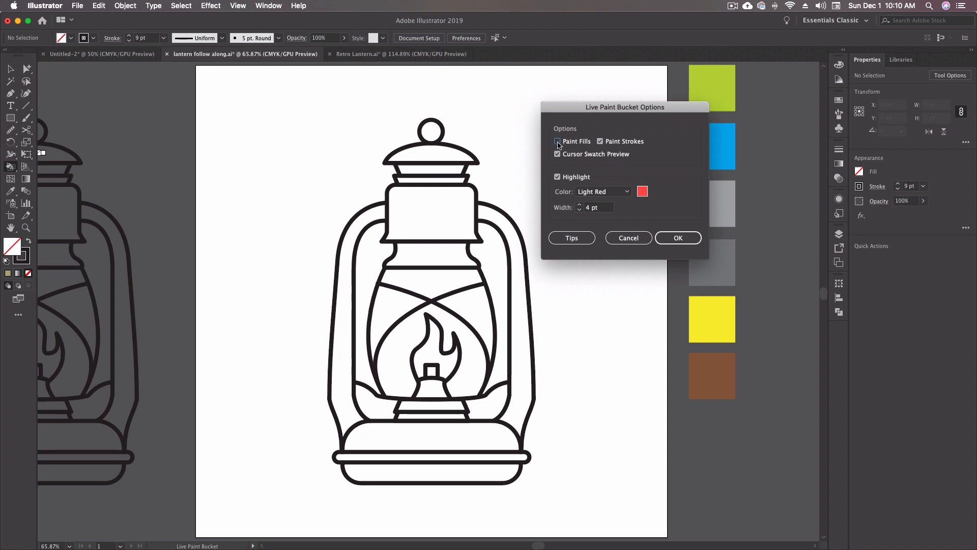
left_click(557, 141)
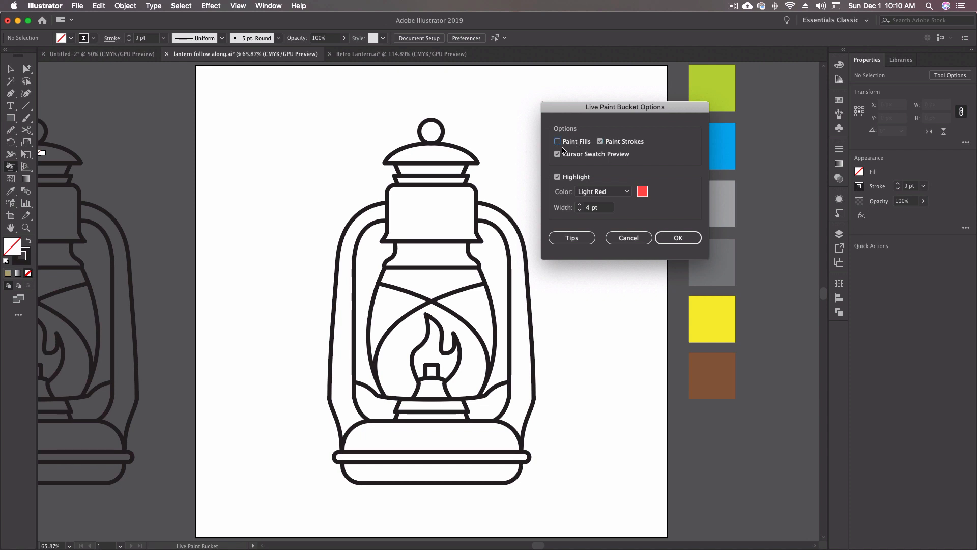
mouse_move(467, 192)
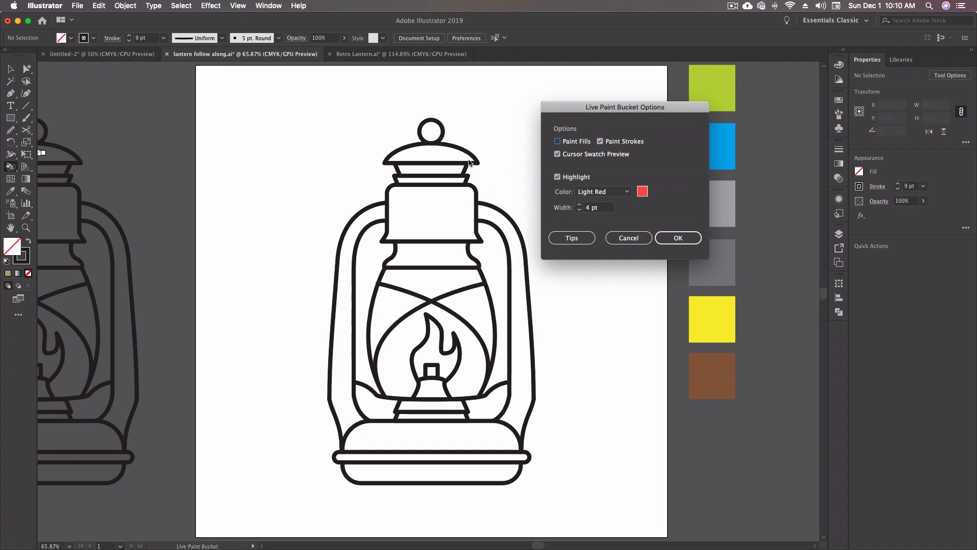
mouse_move(430, 130)
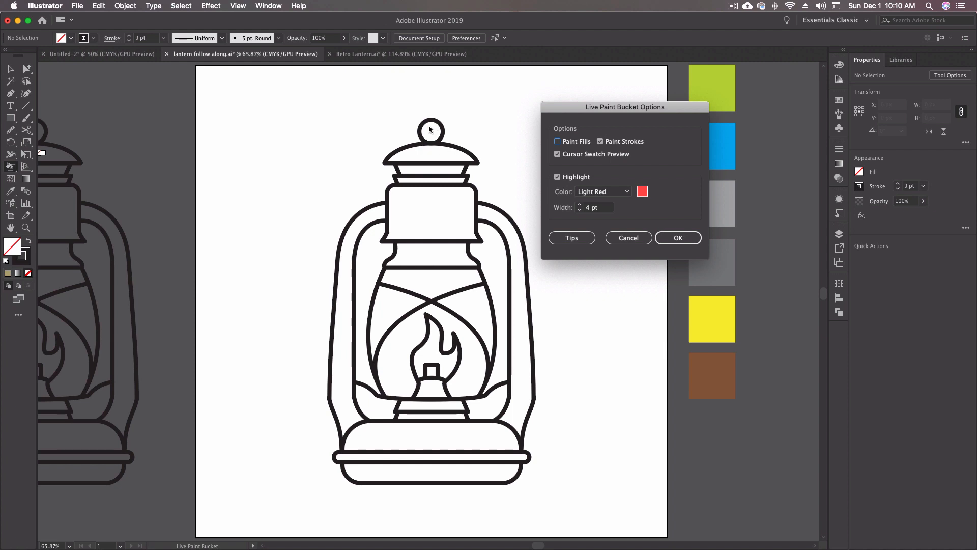
left_click(557, 141)
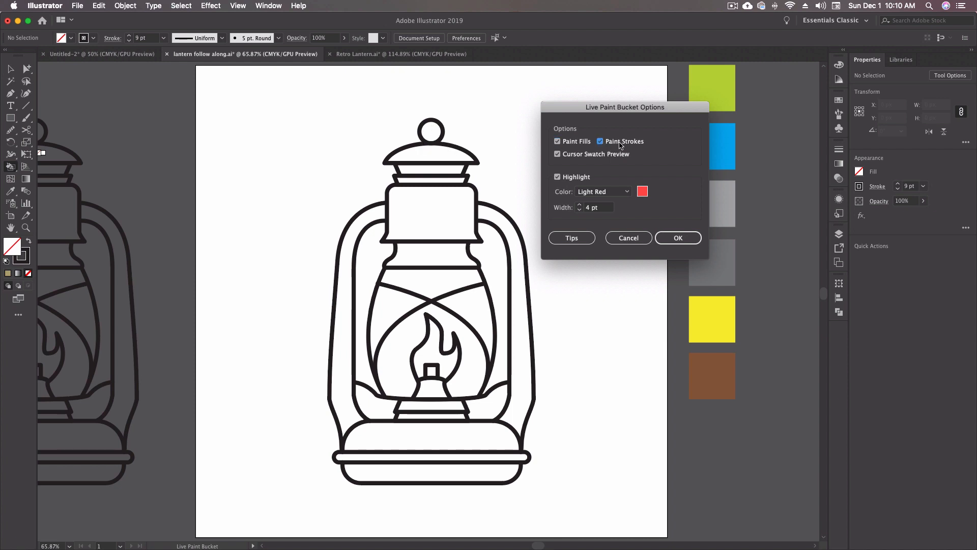
left_click(601, 141)
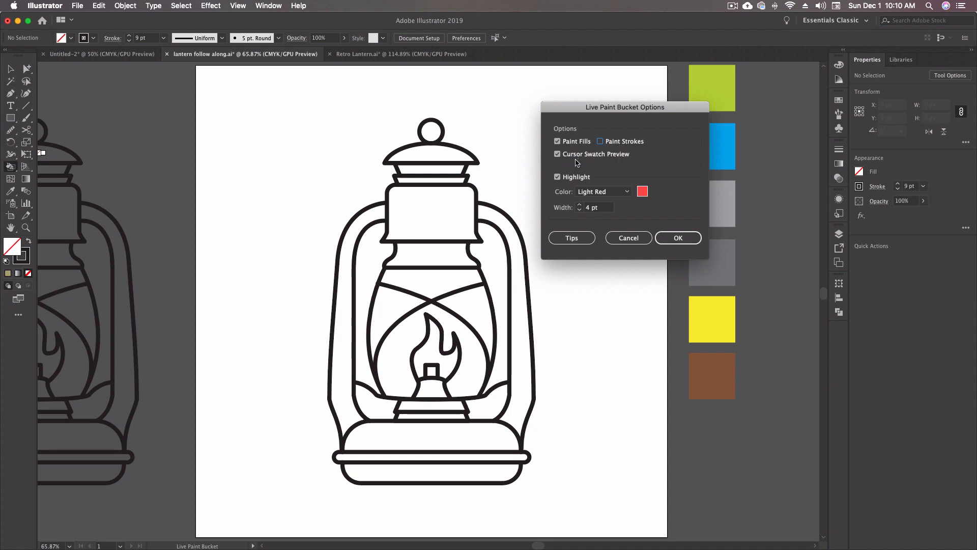
mouse_move(576, 160)
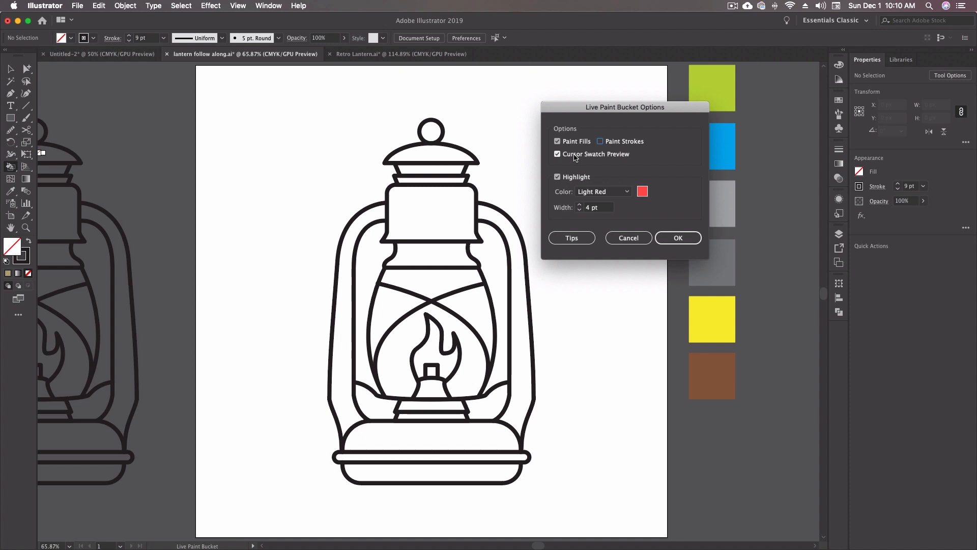
mouse_move(582, 206)
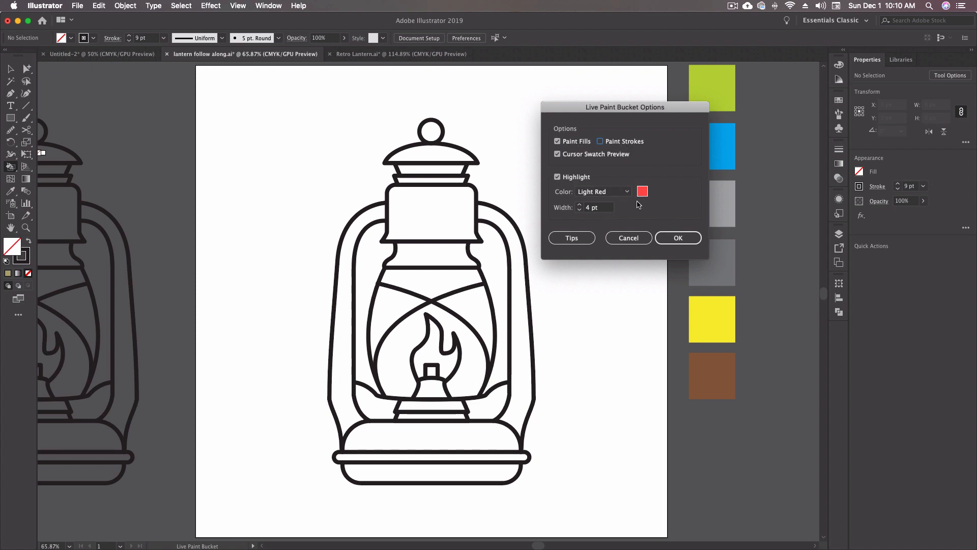
mouse_move(644, 215)
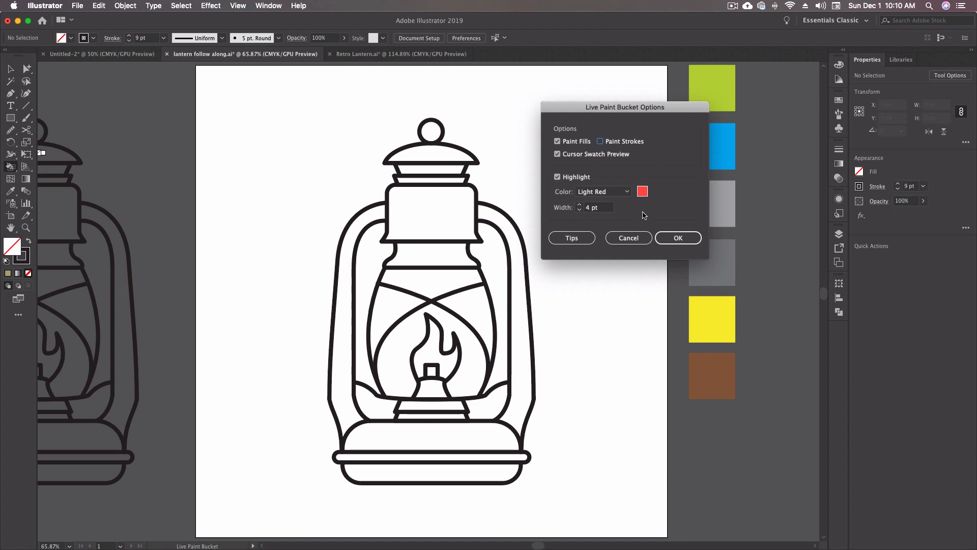
left_click(678, 237)
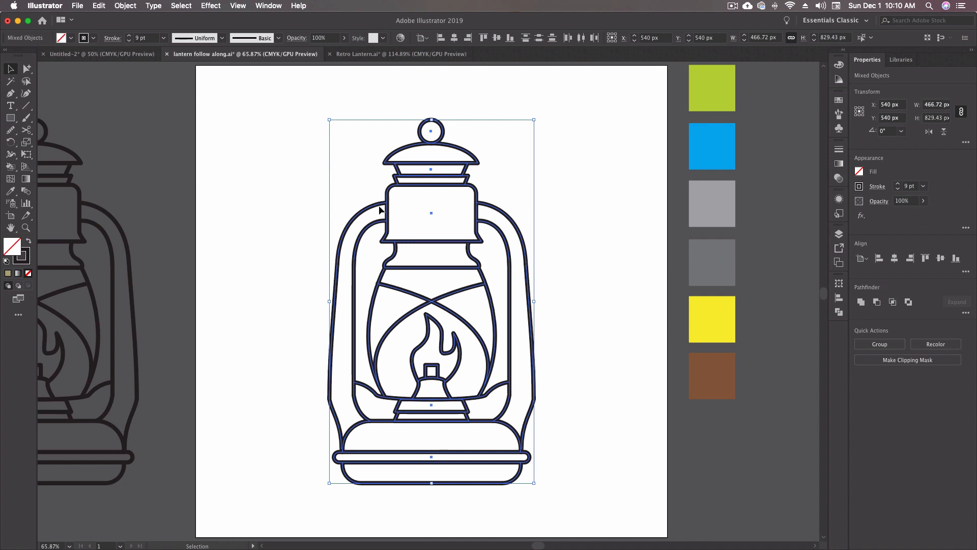
- Switch to the Live Paint Bucket tool (K) with the lantern paths selected
key("k")
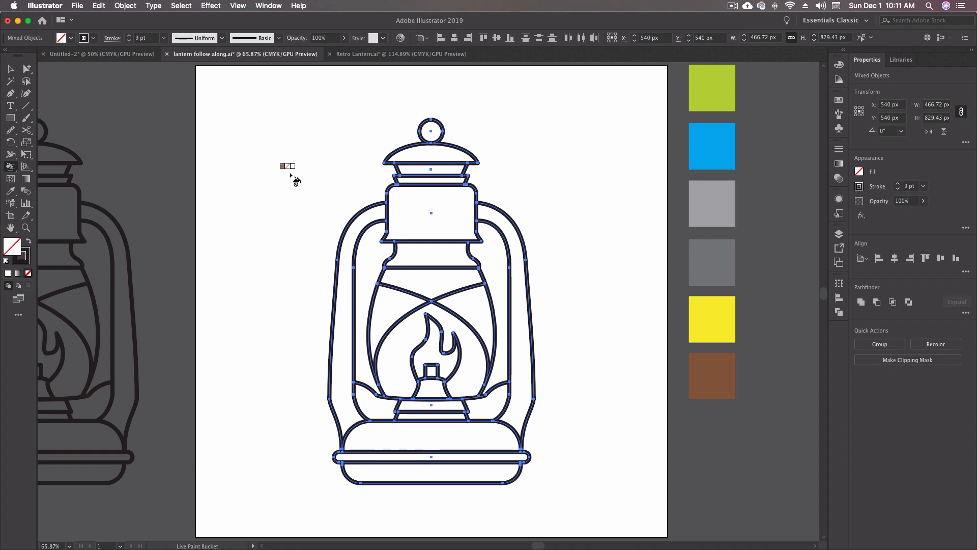
mouse_move(289, 176)
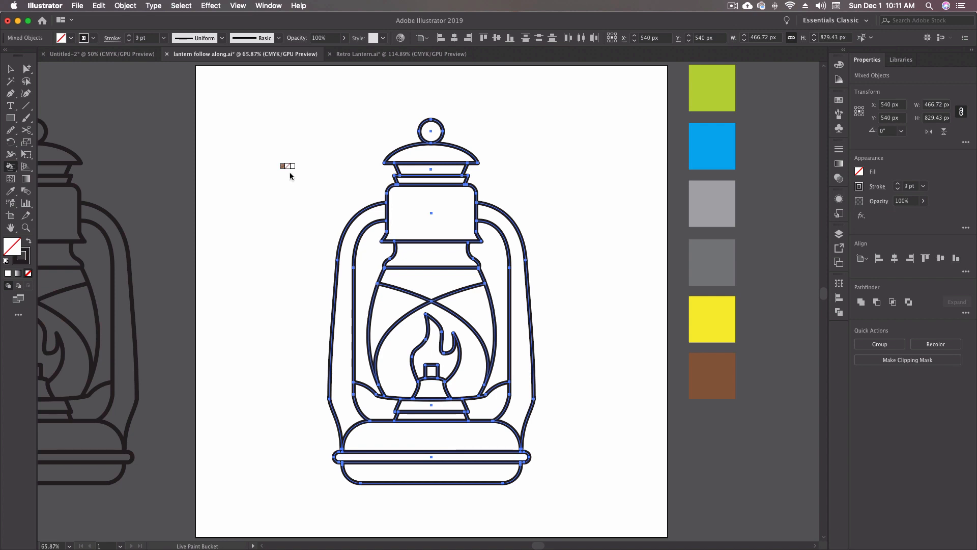
mouse_move(393, 206)
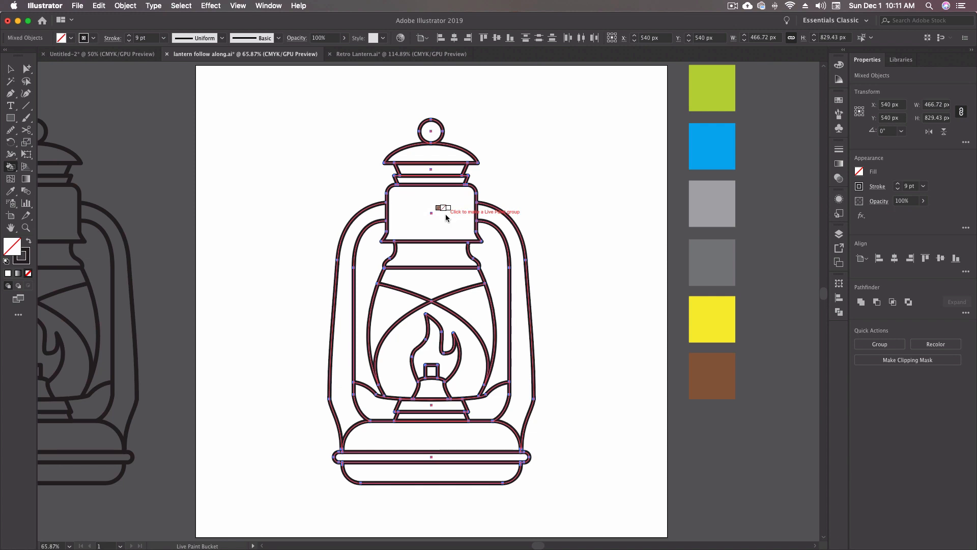
mouse_move(448, 211)
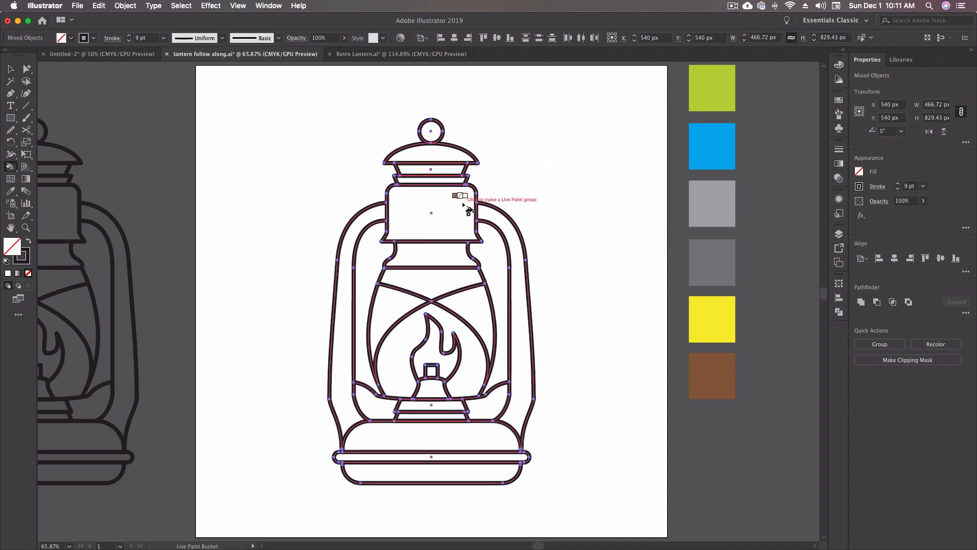
- Convert the selected lantern artwork into a Live Paint group
left_click(429, 212)
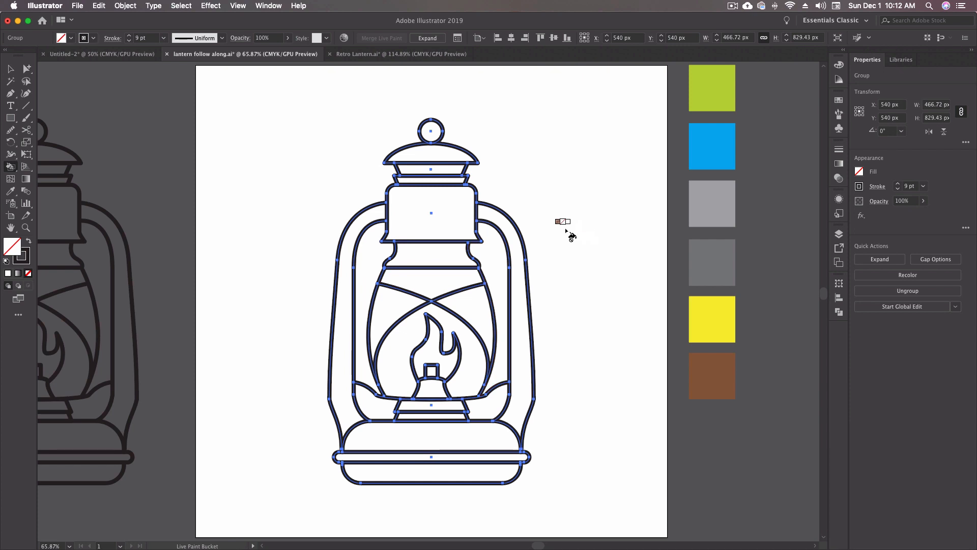
mouse_move(452, 214)
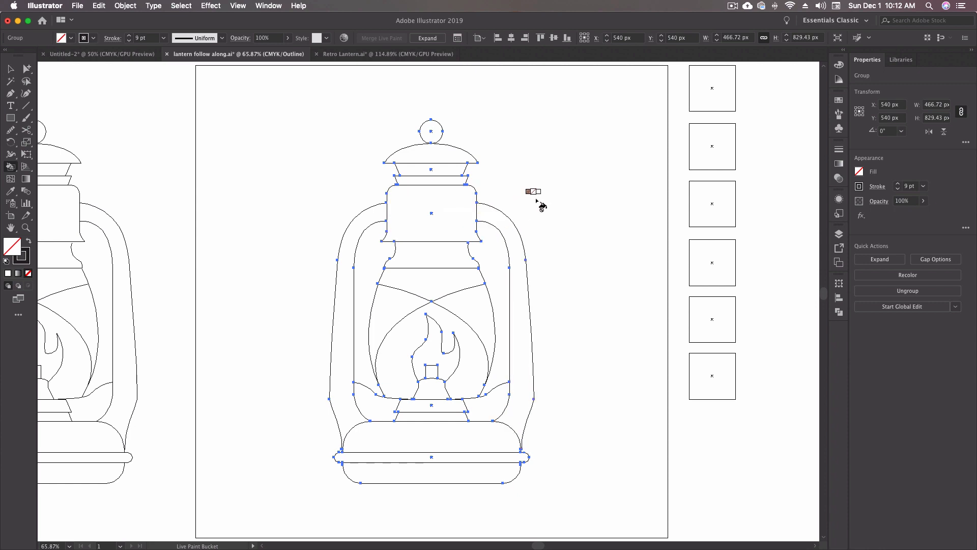
mouse_move(540, 205)
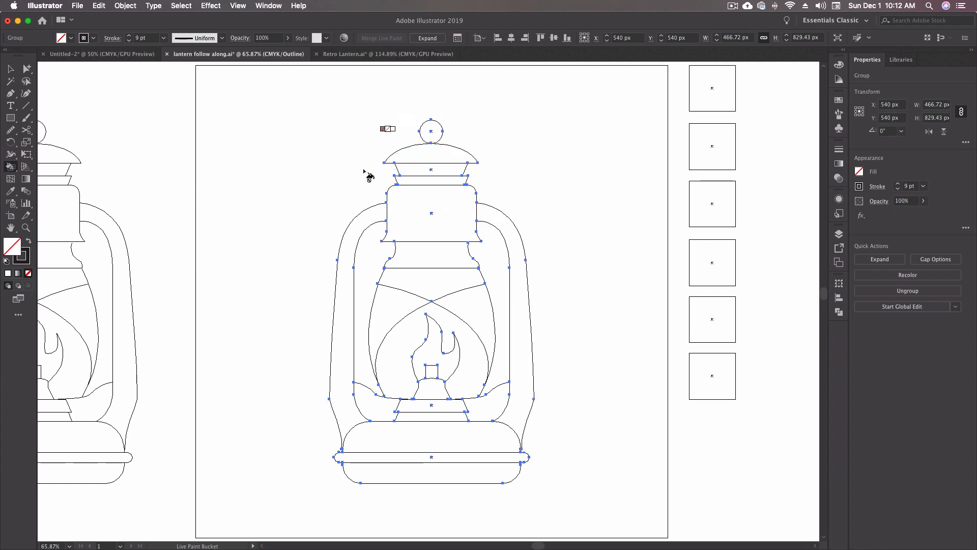
- Magnify a junction of the lantern outline to around 887% where a curve misses its edge
left_click(521, 277)
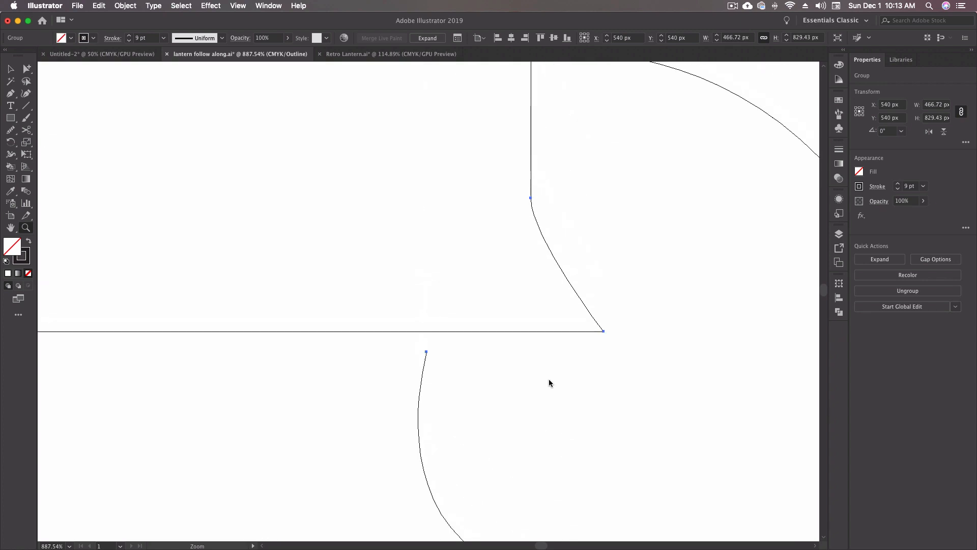
mouse_move(483, 335)
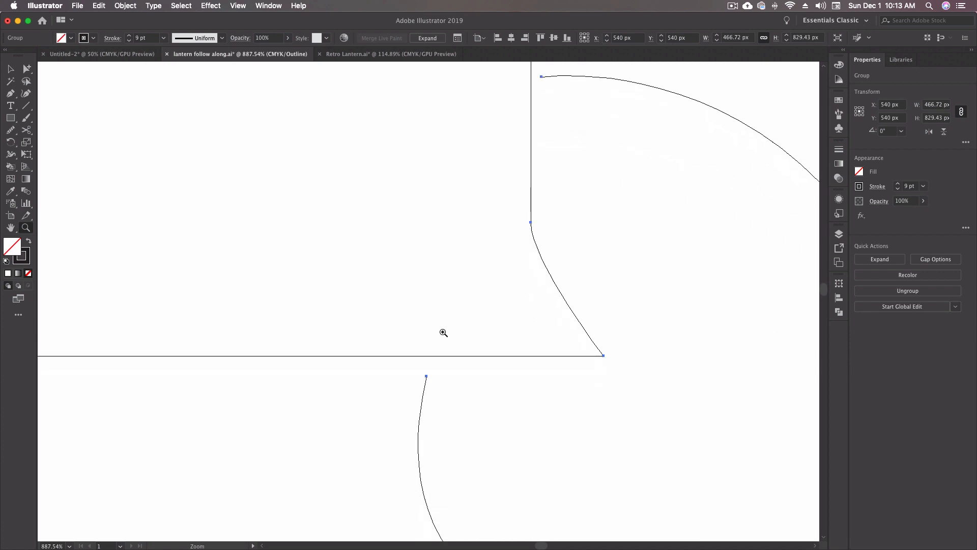
scroll("down", 3)
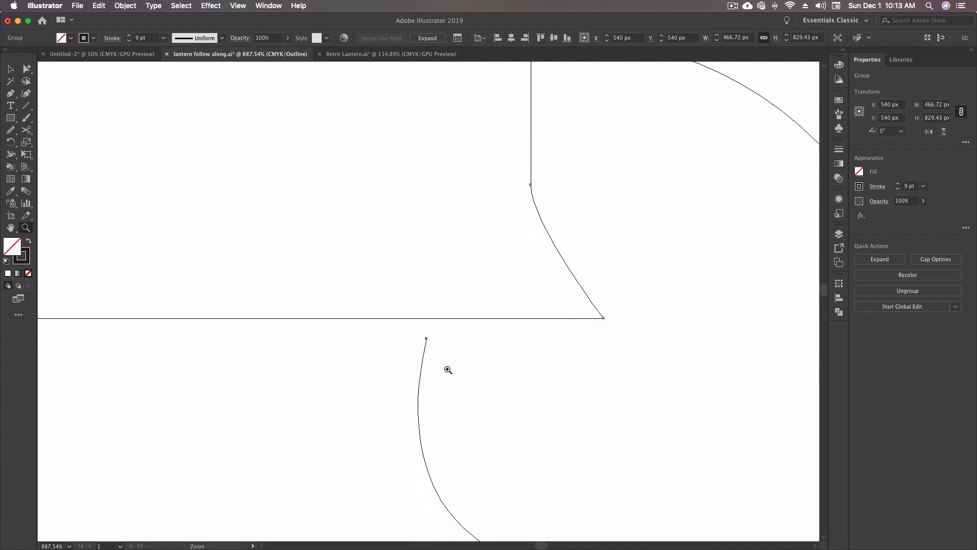
mouse_move(410, 359)
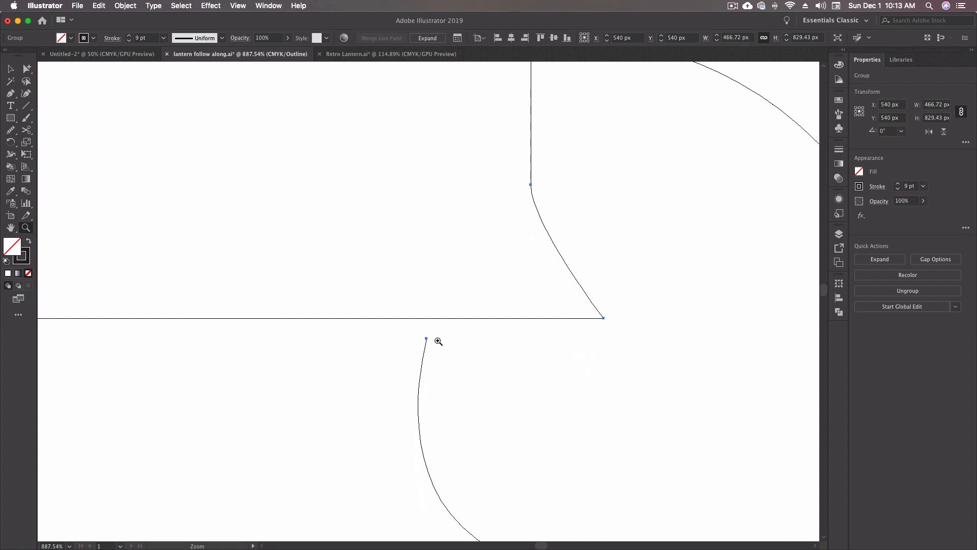
mouse_move(456, 355)
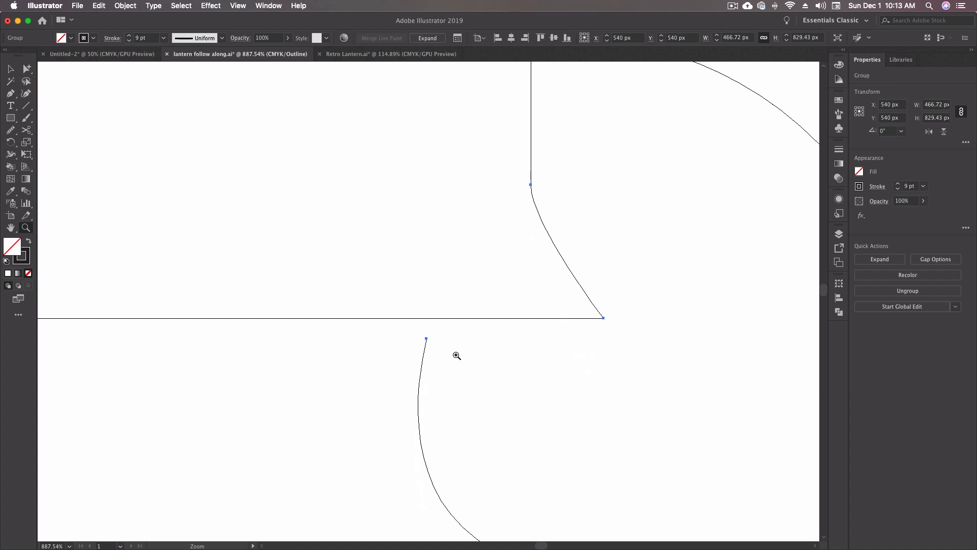
mouse_move(458, 357)
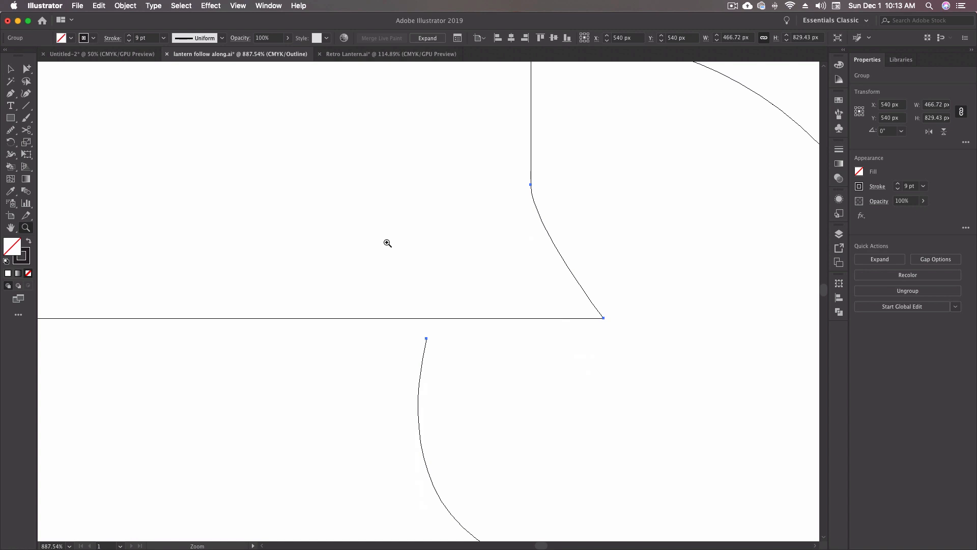
mouse_move(480, 277)
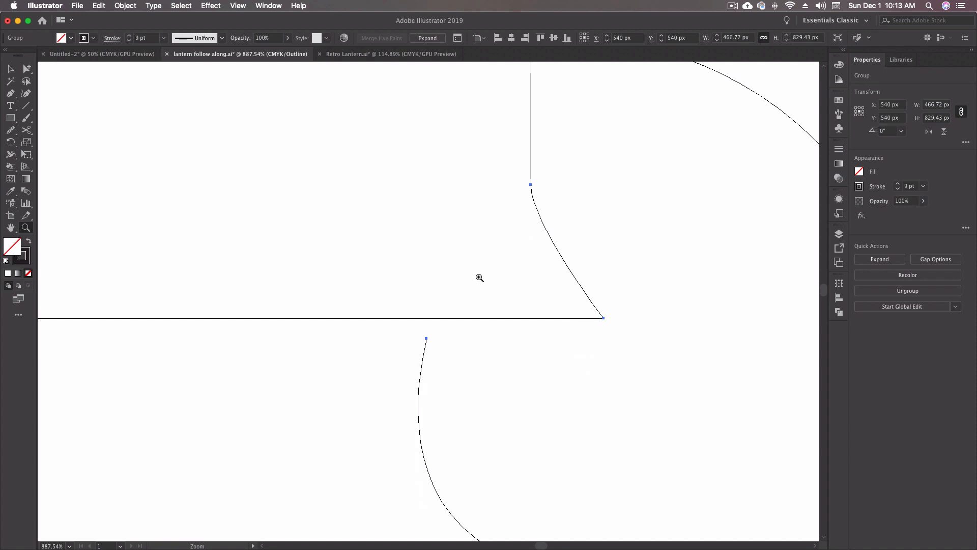
- Review the Live Paint gap settings reporting 19 gaps and toggle Gap Detection off
left_click(125, 6)
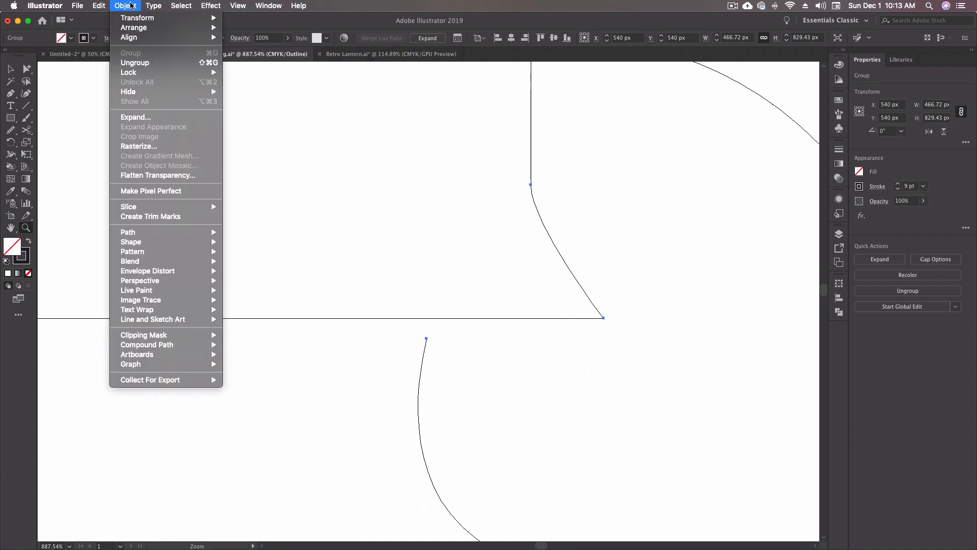
mouse_move(136, 290)
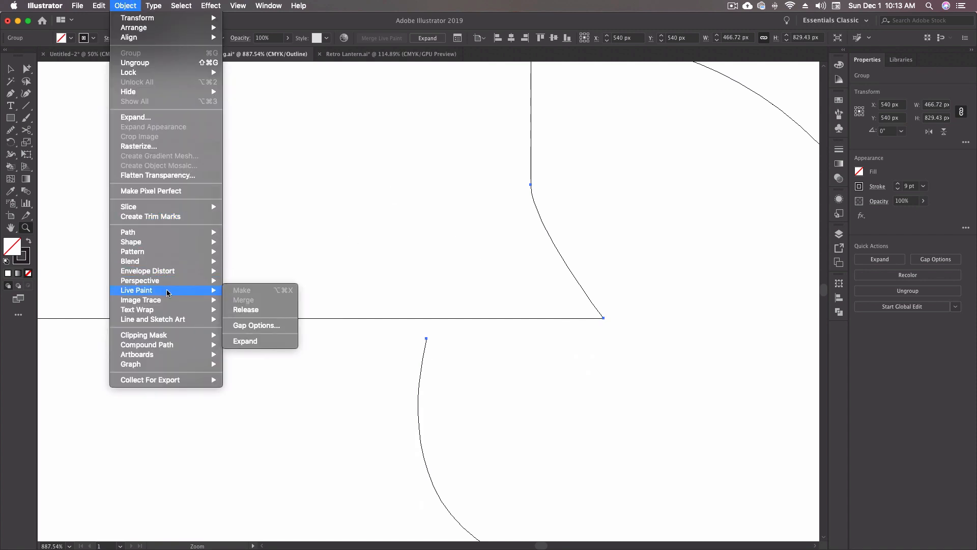
mouse_move(256, 325)
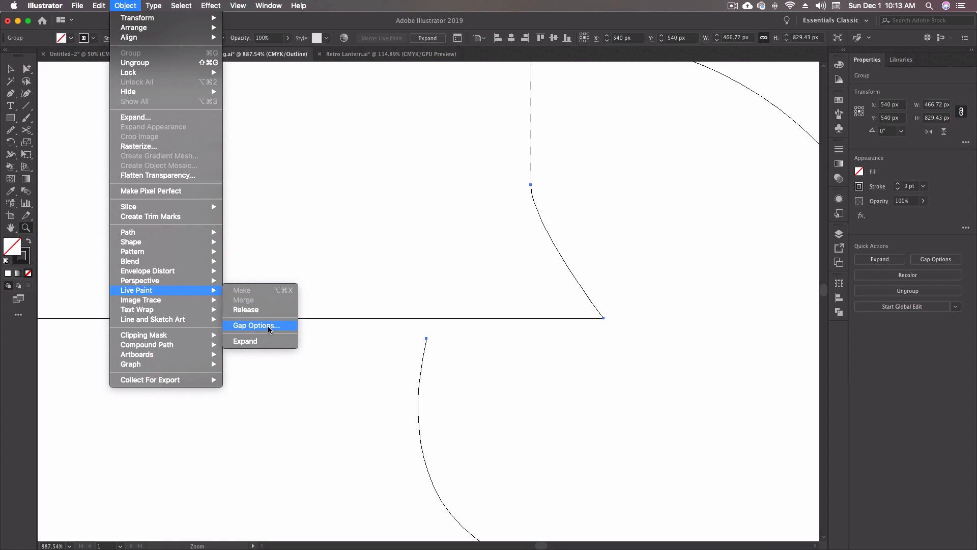
left_click(255, 325)
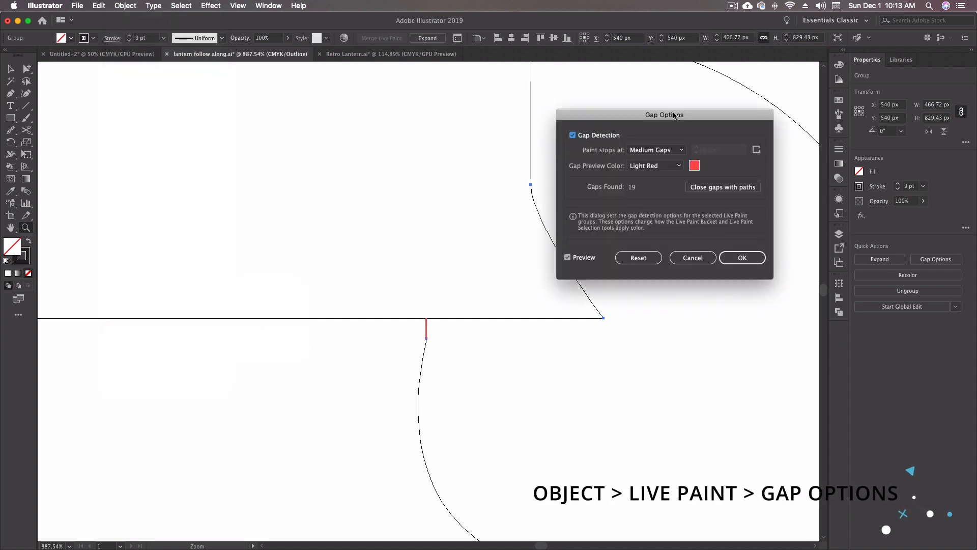
left_click_drag(665, 115, 260, 118)
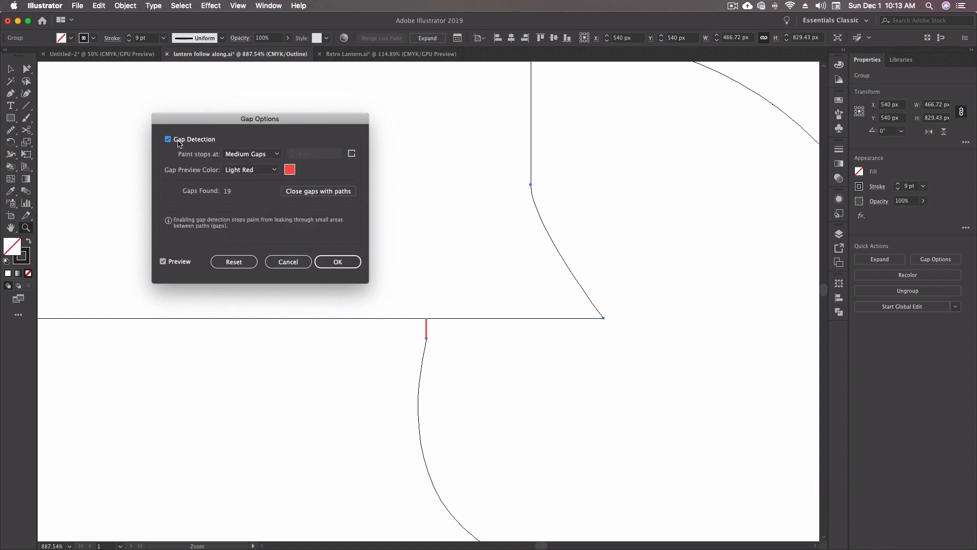
mouse_move(204, 145)
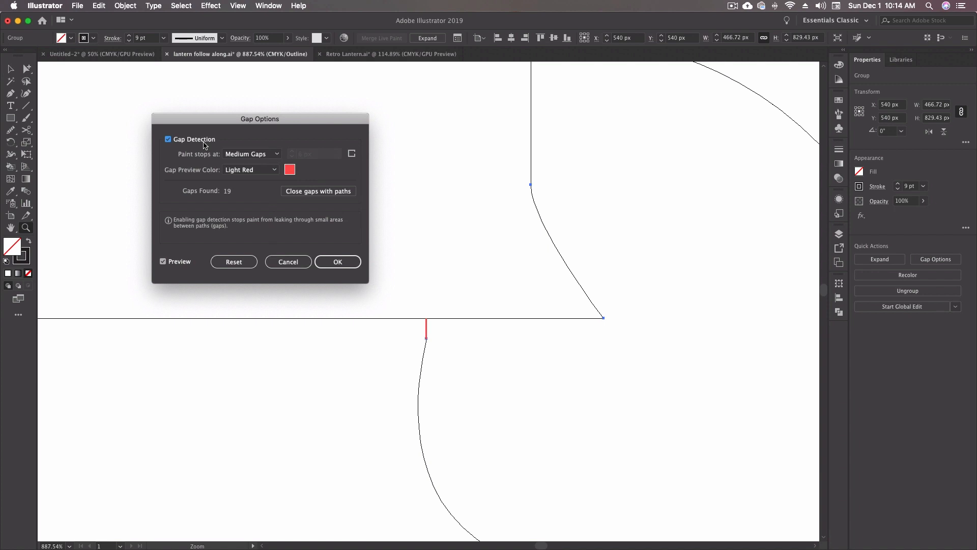
left_click(168, 139)
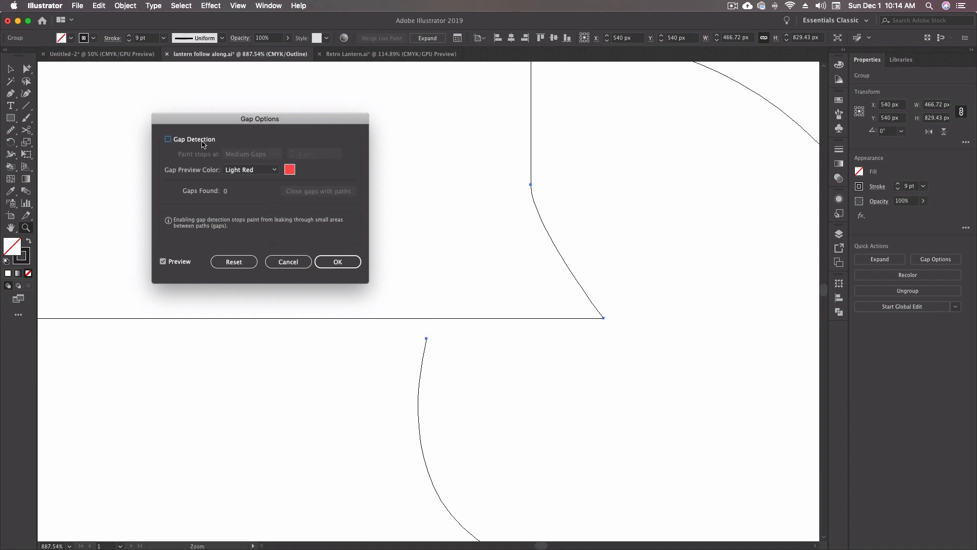
left_click(337, 262)
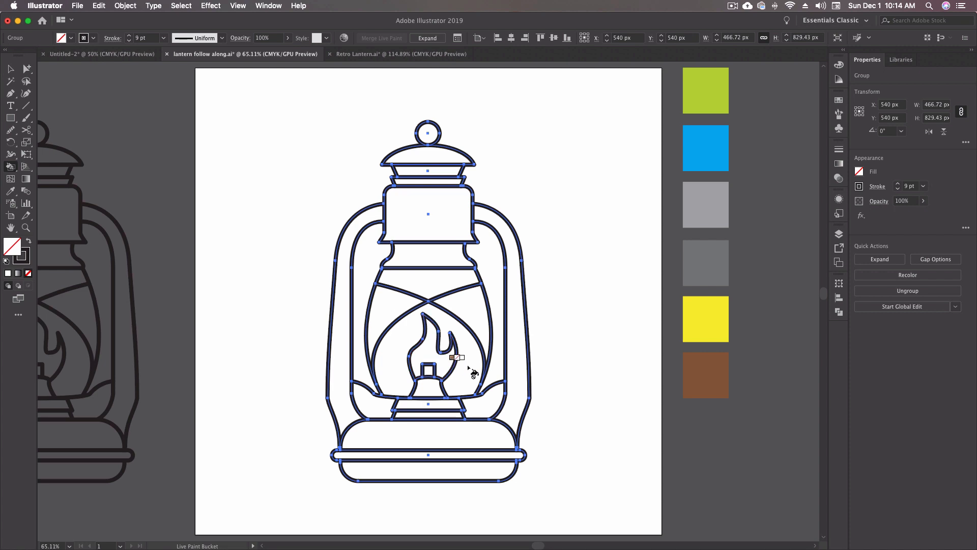
mouse_move(436, 265)
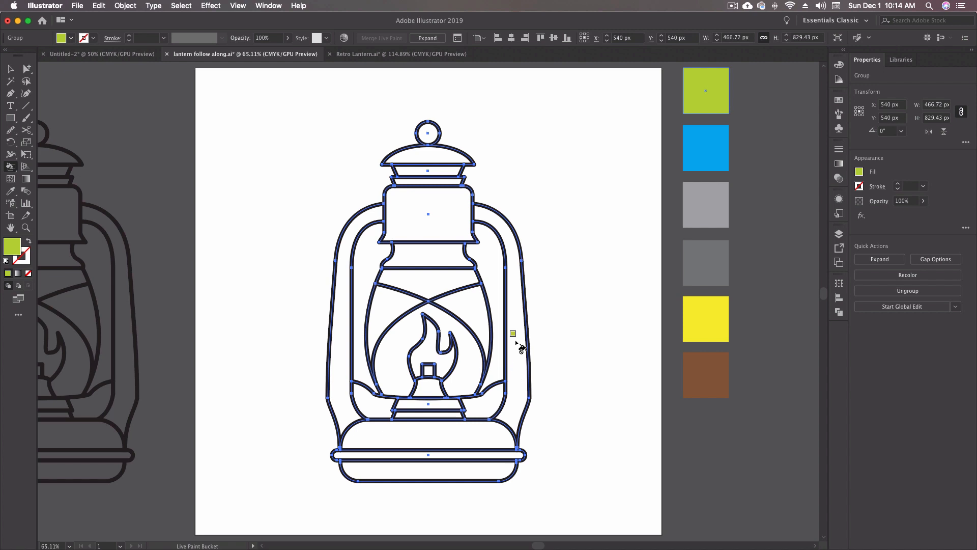
mouse_move(129, 59)
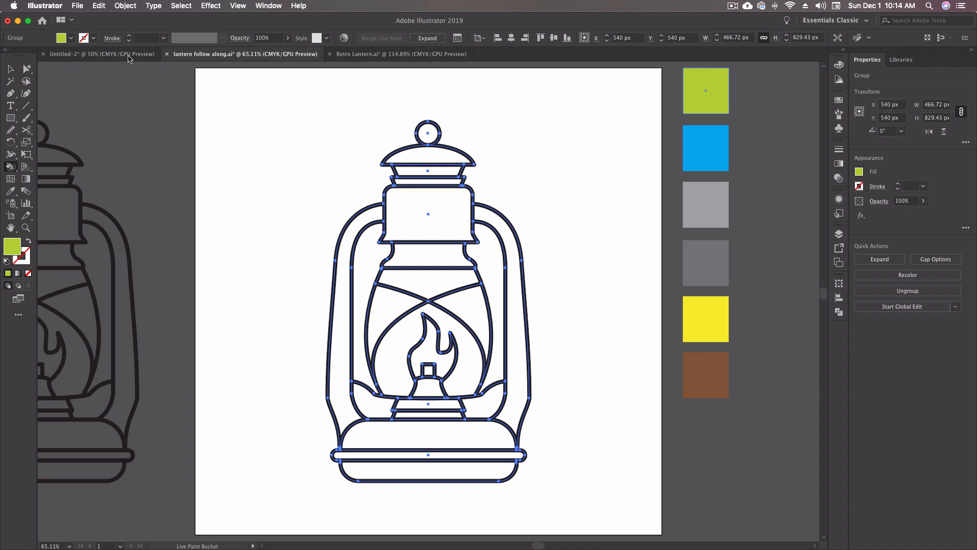
- Close the 19 detected gaps in the lantern's Live Paint group with new paths
left_click(125, 6)
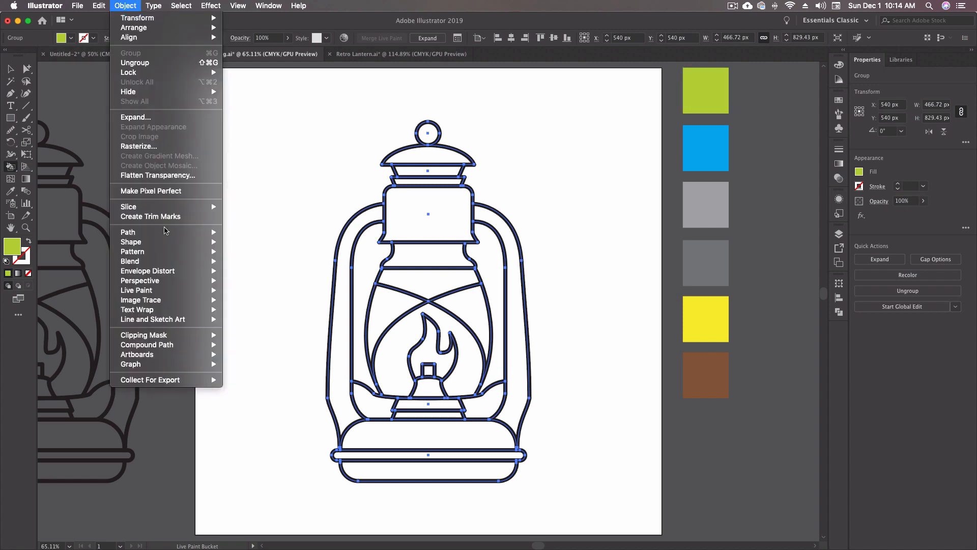
mouse_move(135, 290)
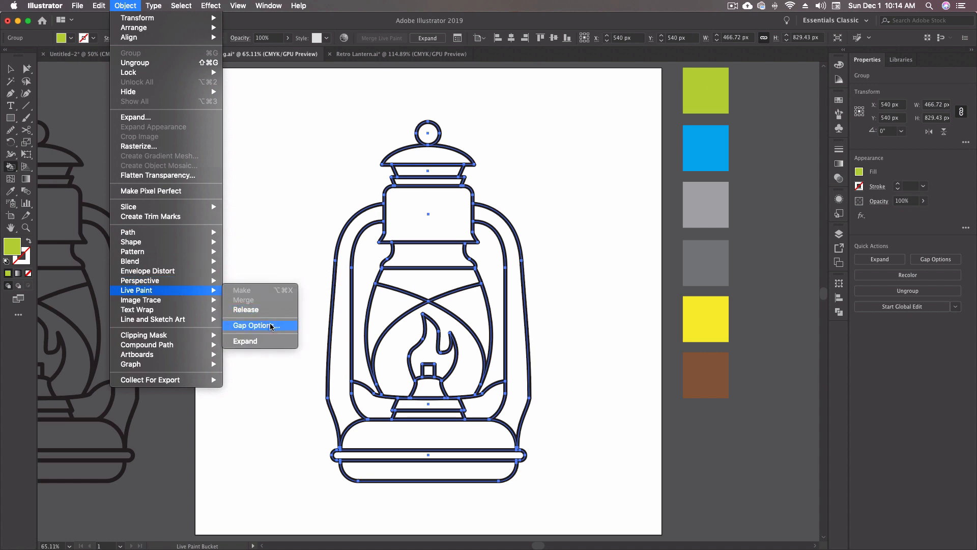
left_click(252, 325)
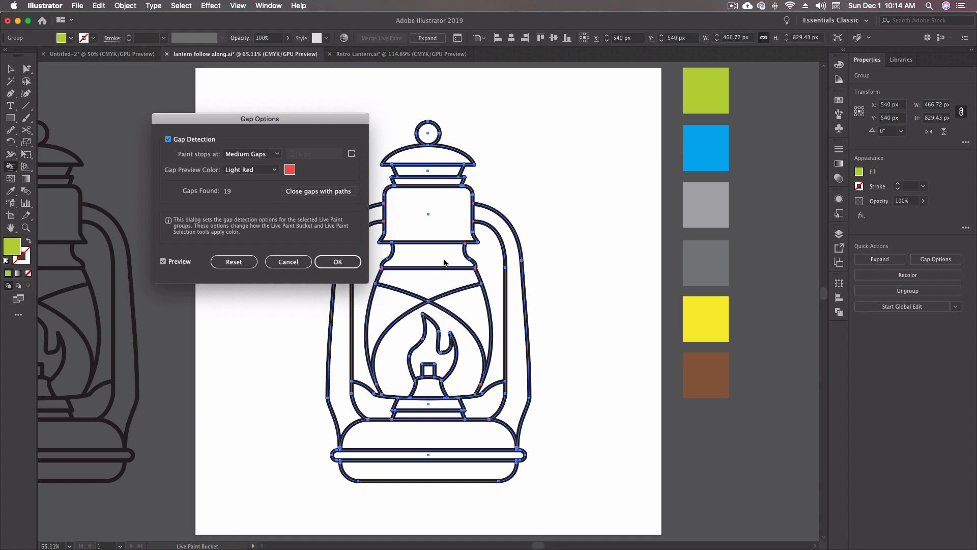
mouse_move(471, 204)
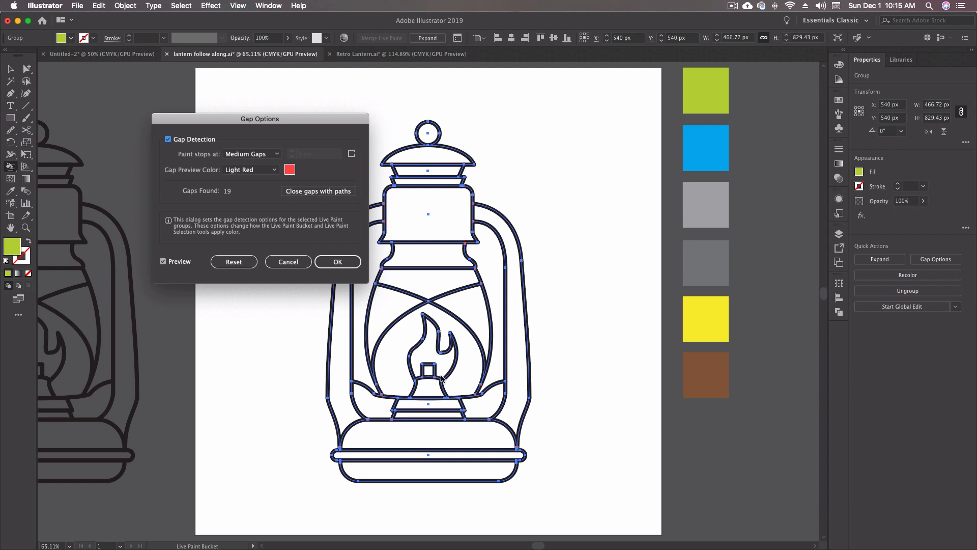
mouse_move(258, 199)
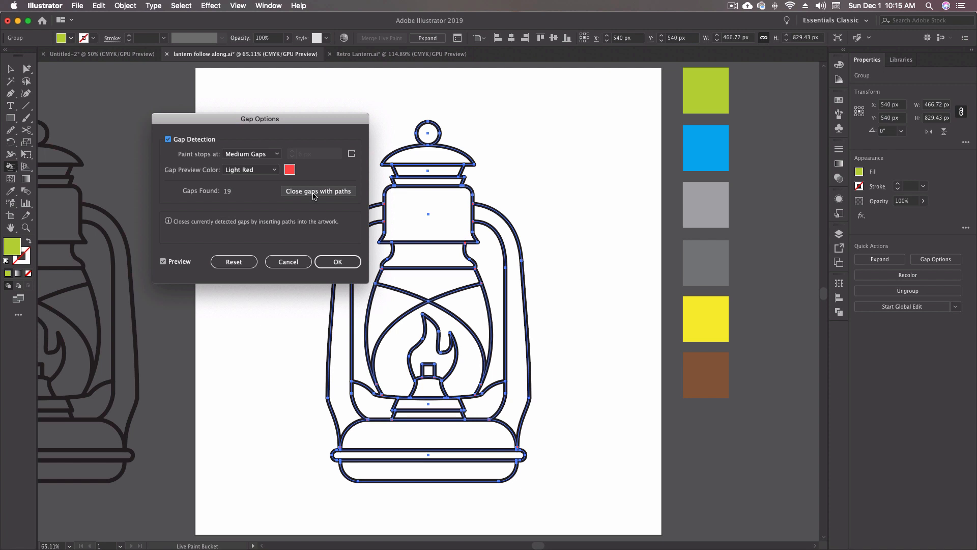
left_click(338, 262)
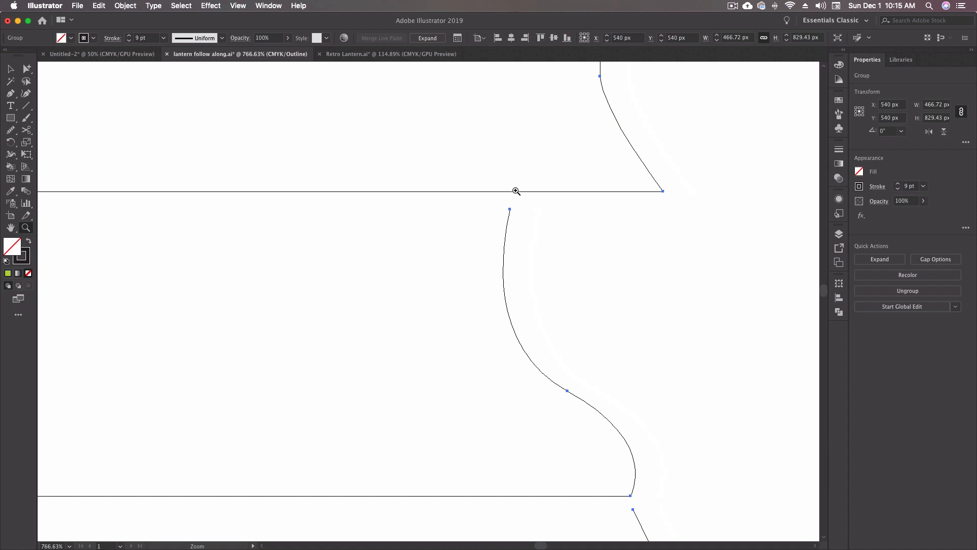
mouse_move(147, 17)
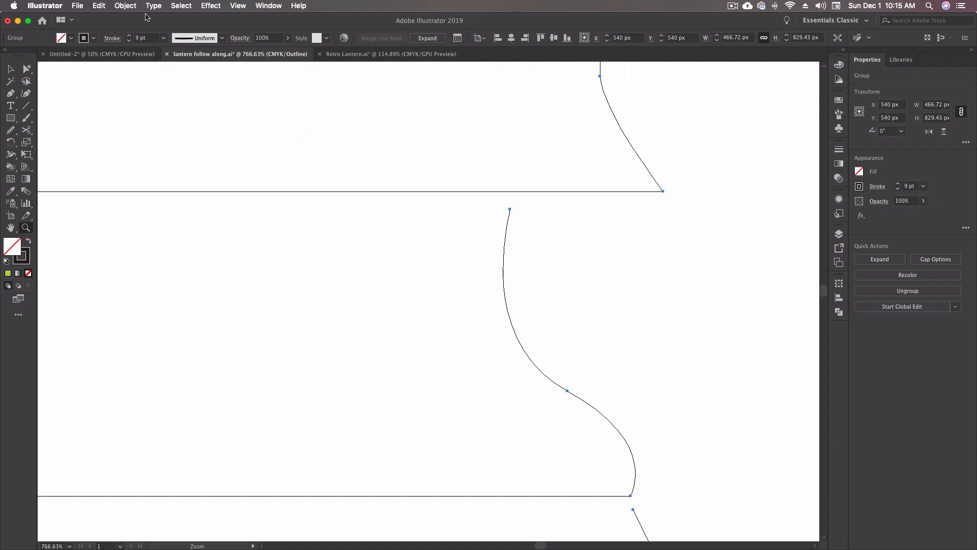
left_click(125, 6)
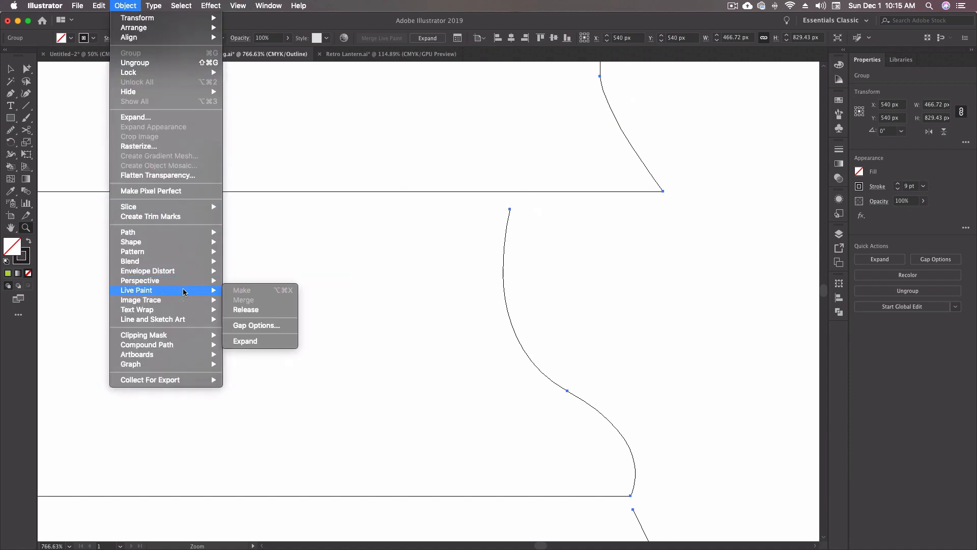
left_click(255, 324)
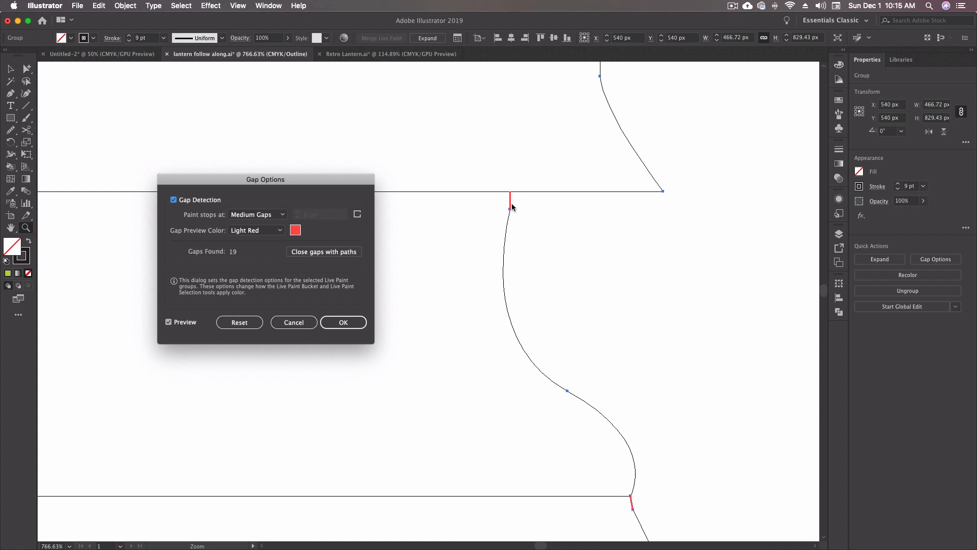
mouse_move(324, 251)
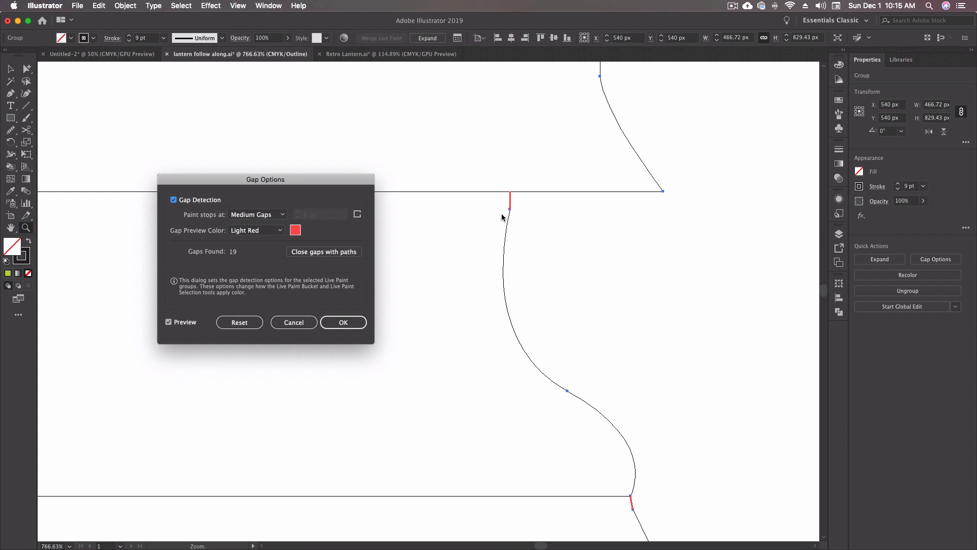
mouse_move(525, 229)
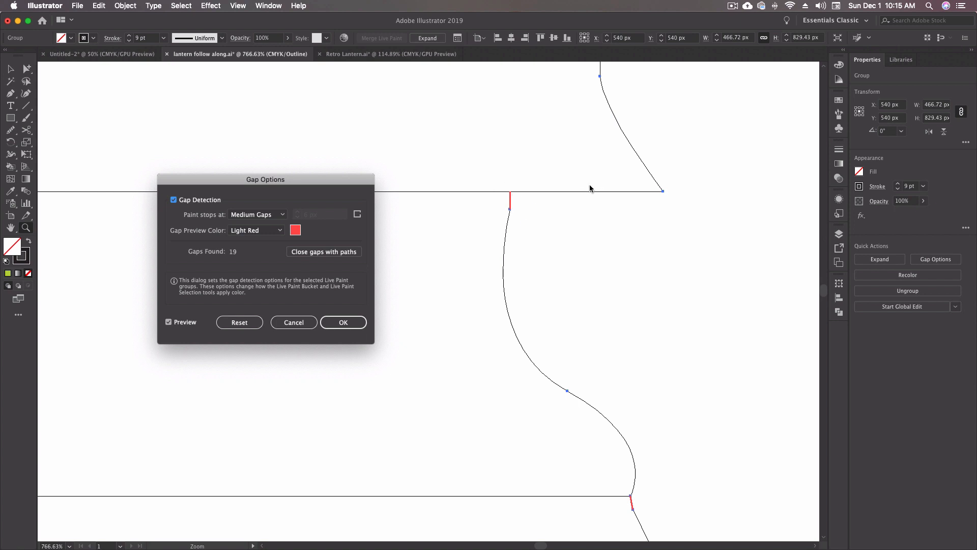
mouse_move(393, 246)
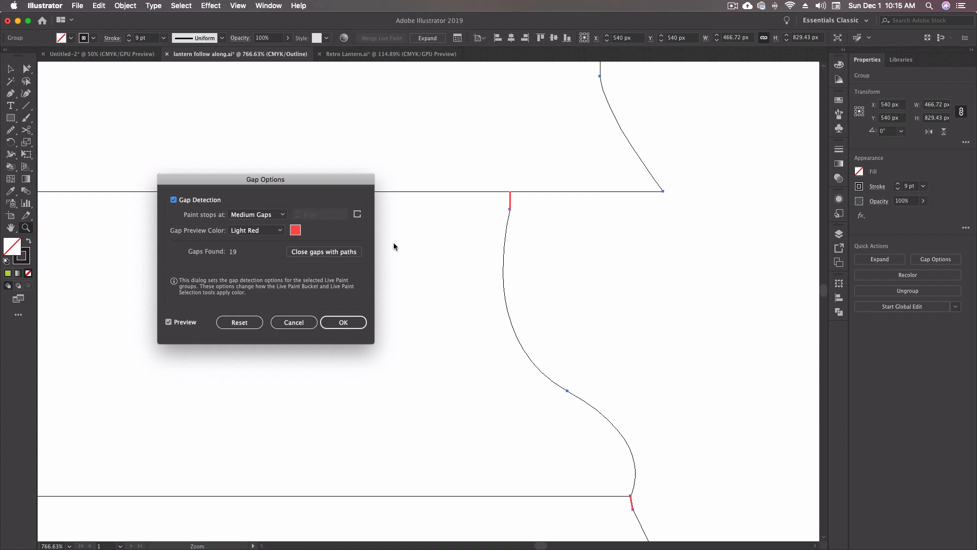
mouse_move(391, 249)
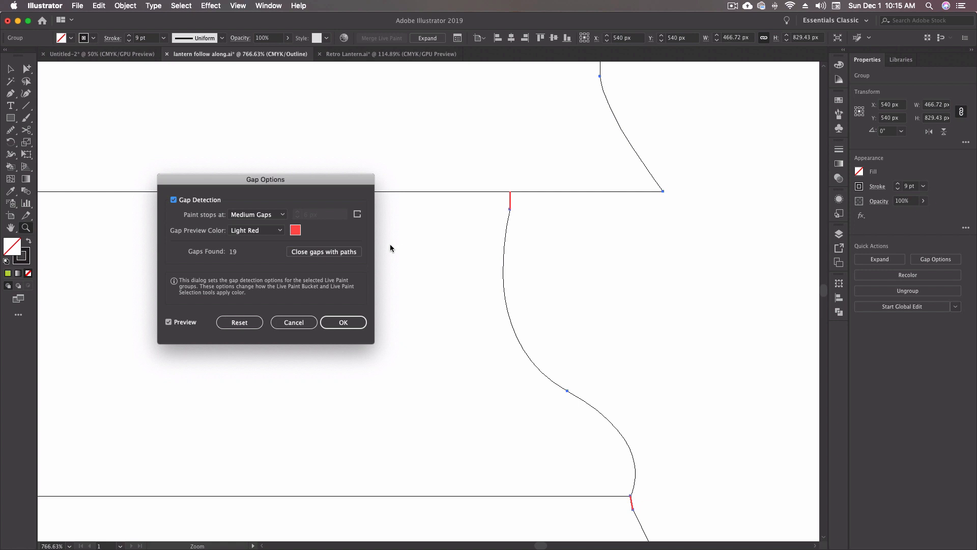
mouse_move(464, 225)
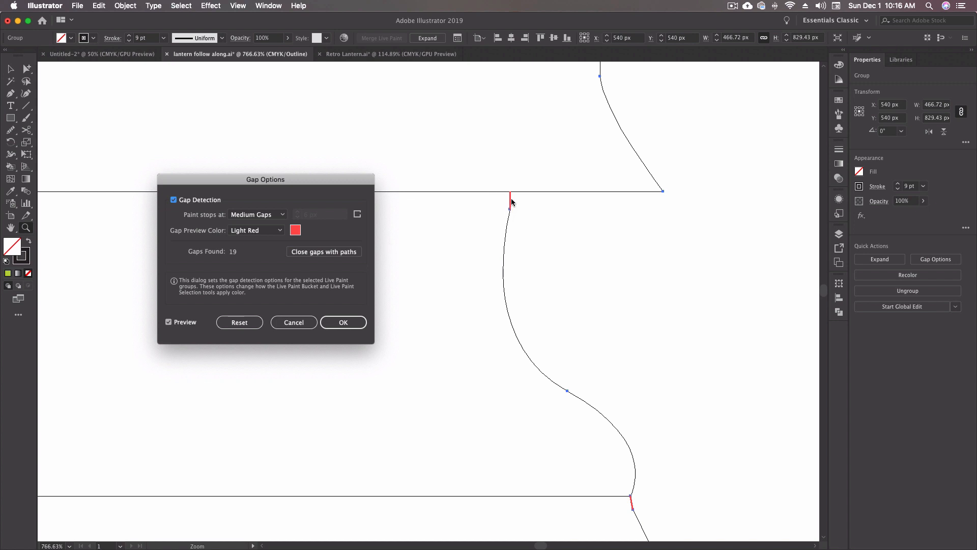
mouse_move(422, 243)
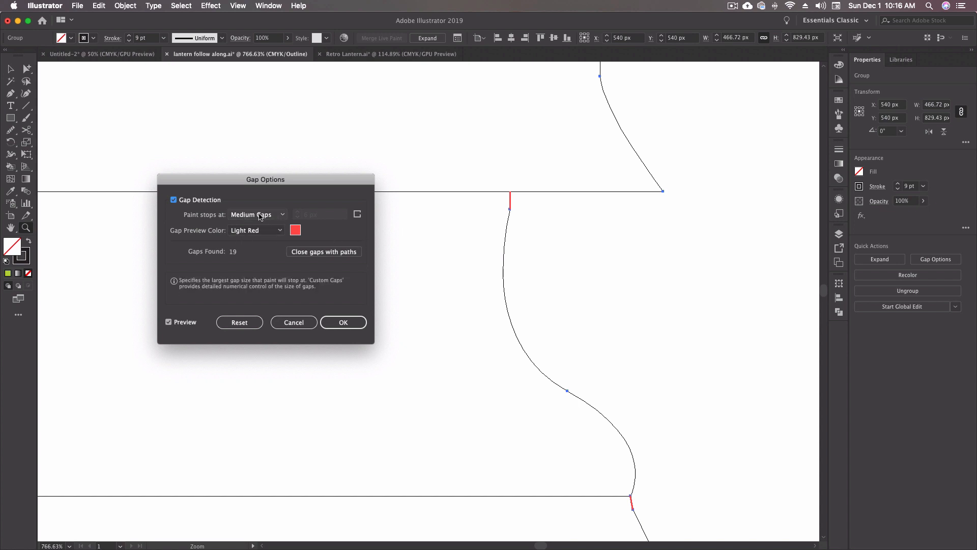
left_click(257, 214)
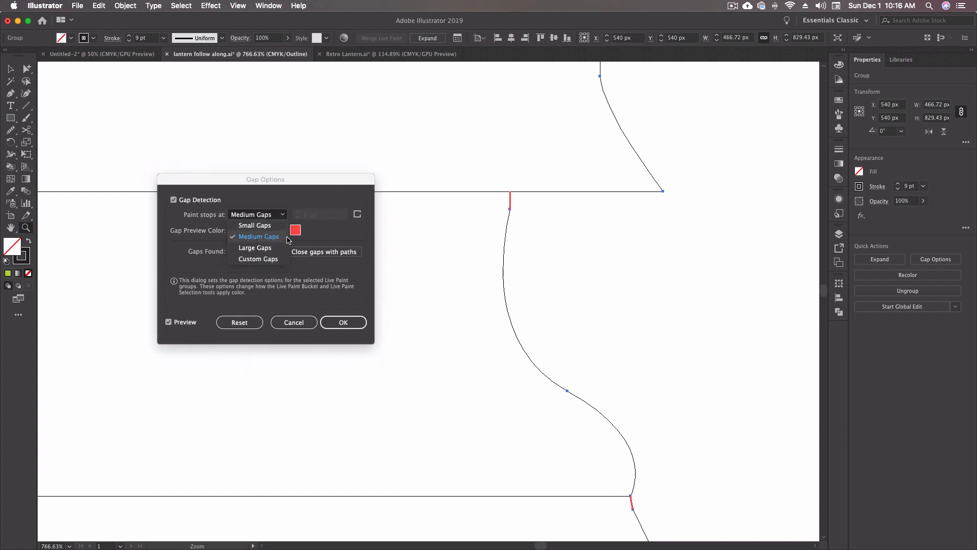
left_click(258, 236)
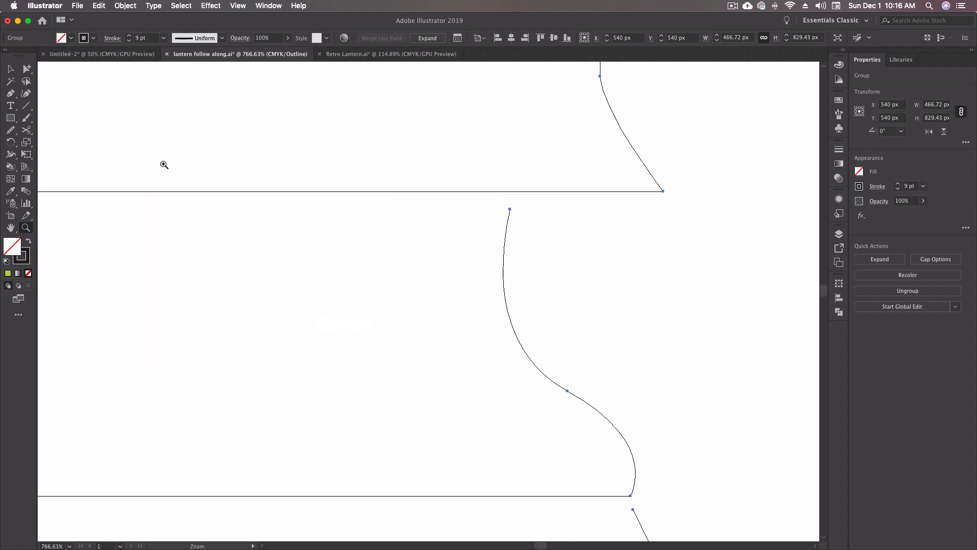
mouse_move(174, 144)
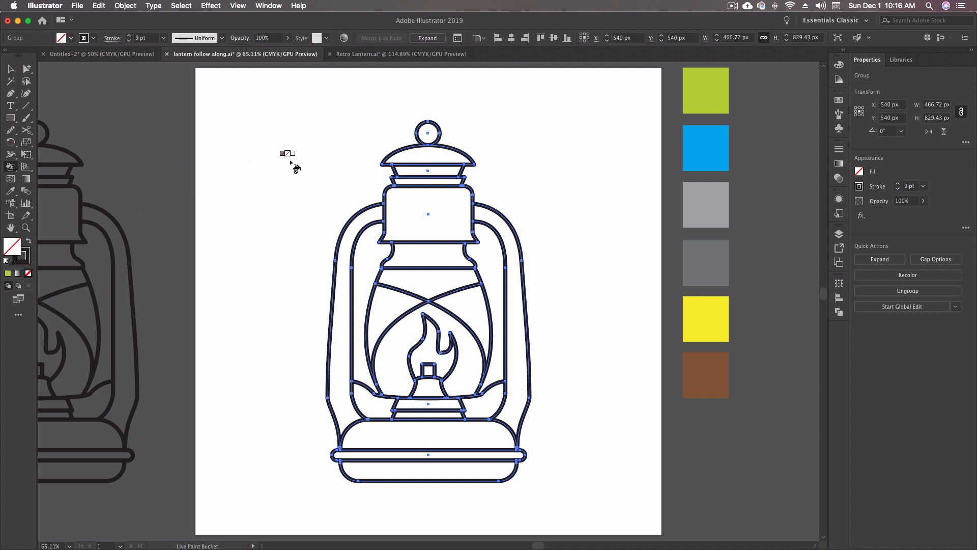
mouse_move(363, 159)
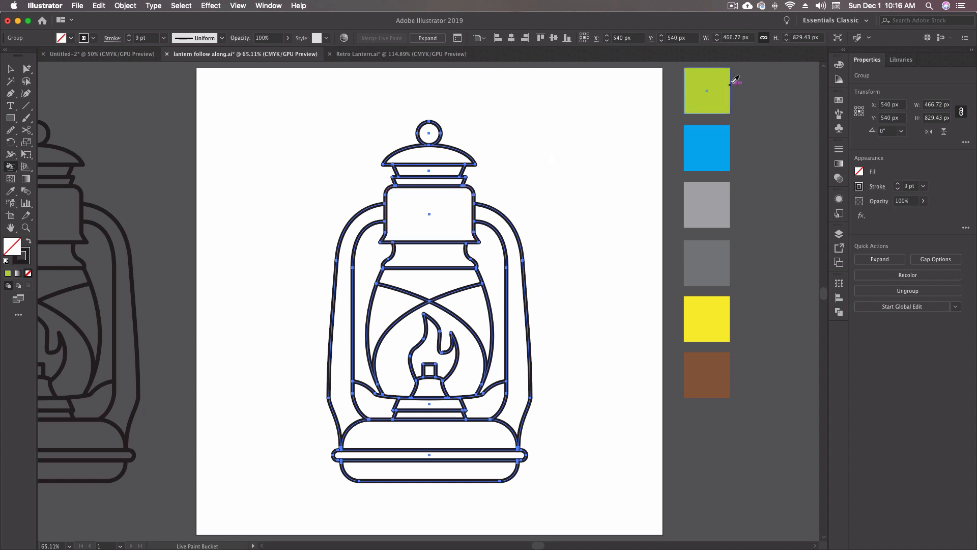
- Fill the lantern's upper box and both handles with the green palette colour
left_click(707, 91)
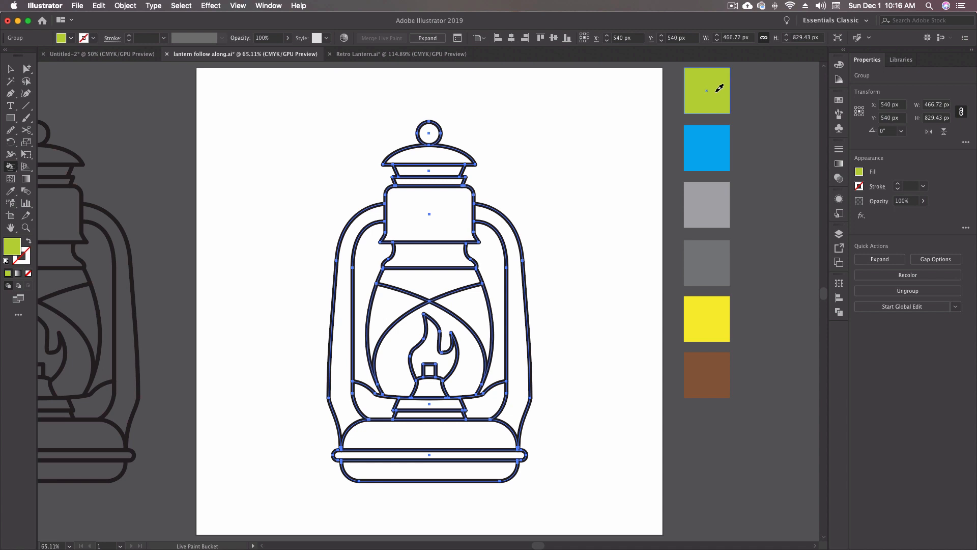
mouse_move(510, 174)
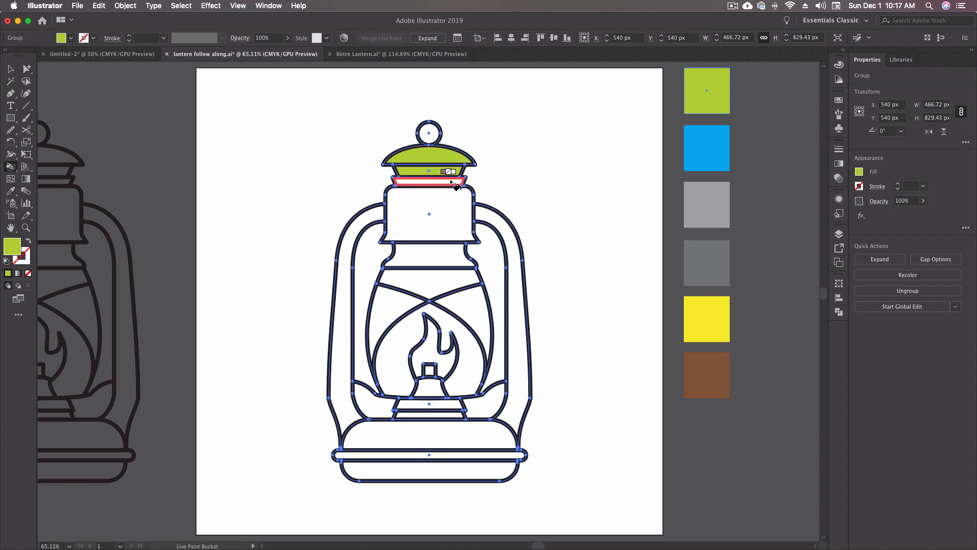
left_click(429, 212)
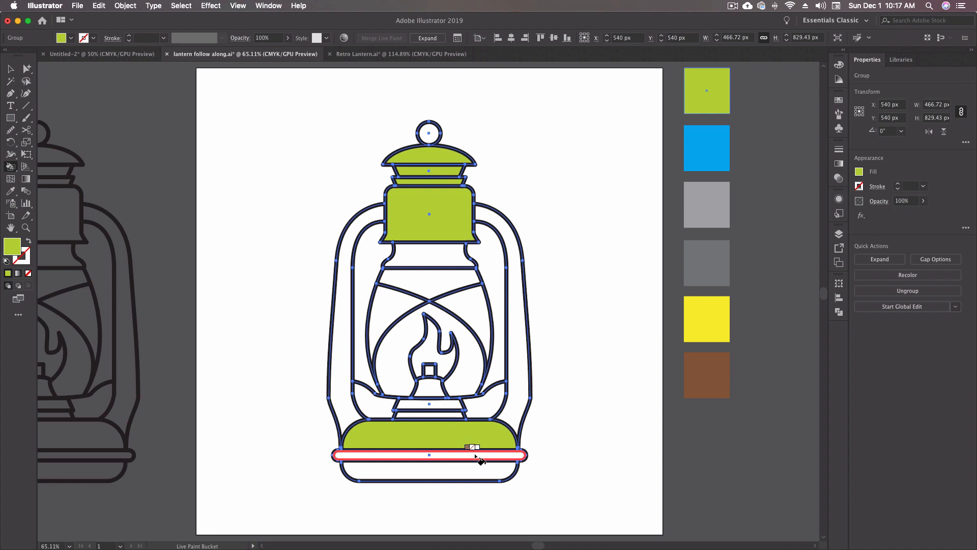
left_click(343, 390)
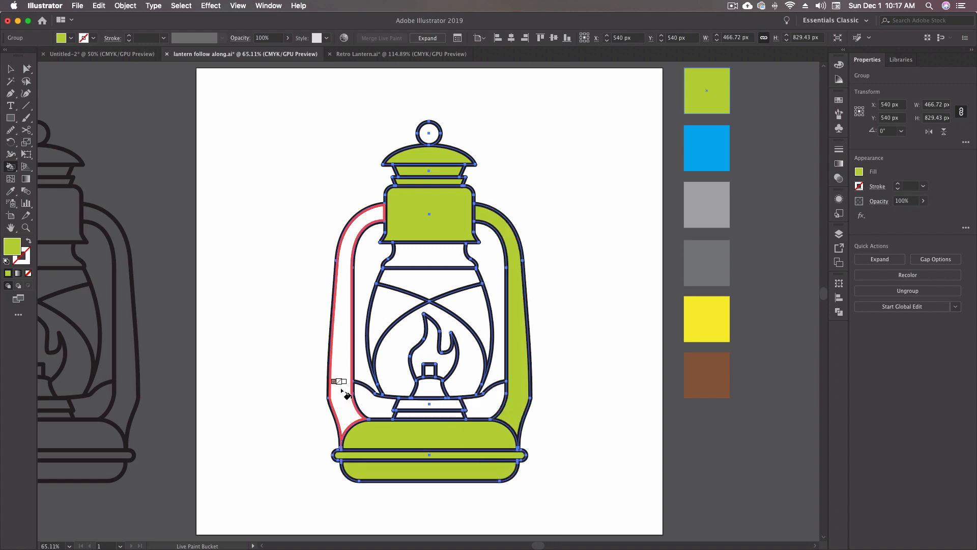
left_click(342, 390)
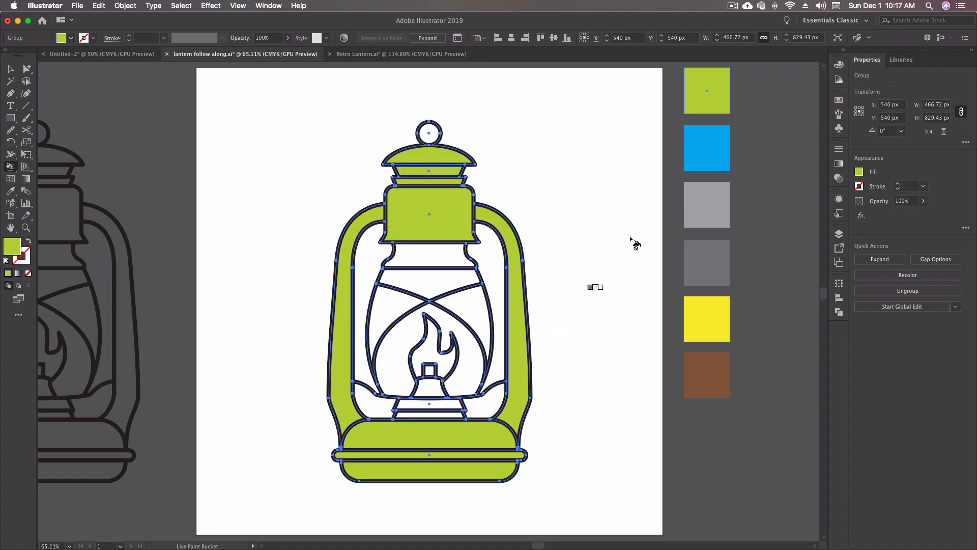
- Fill the remaining glass section blue and the small burner piece under the flame
left_click(506, 260)
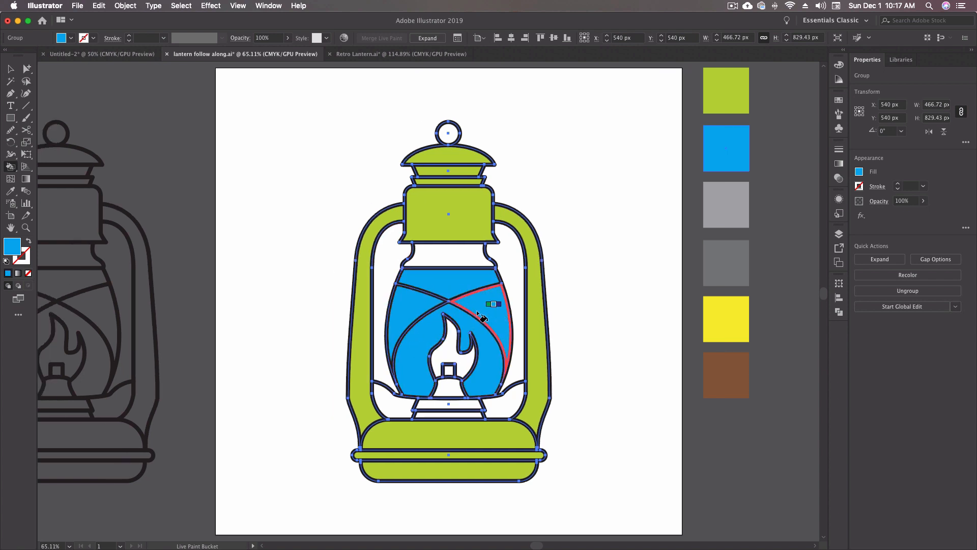
mouse_move(477, 315)
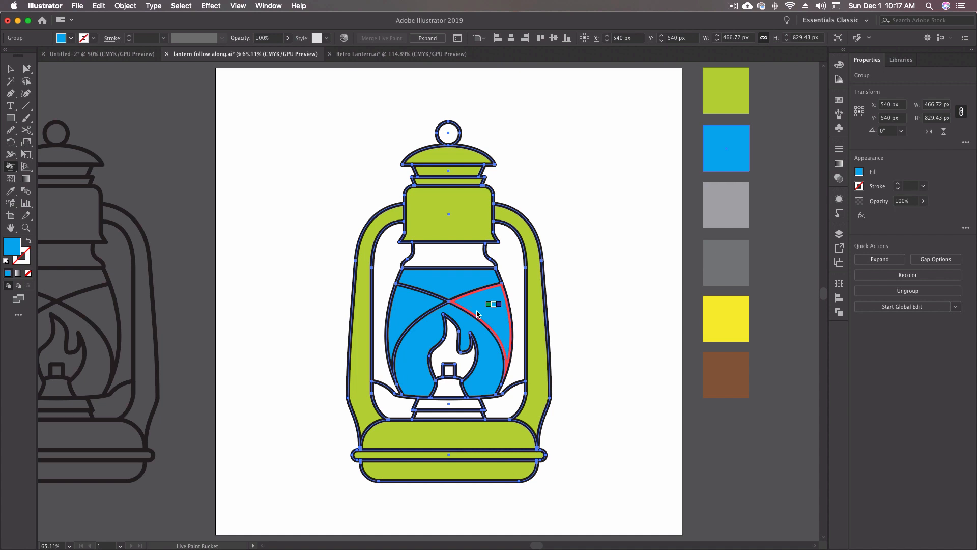
left_click(480, 306)
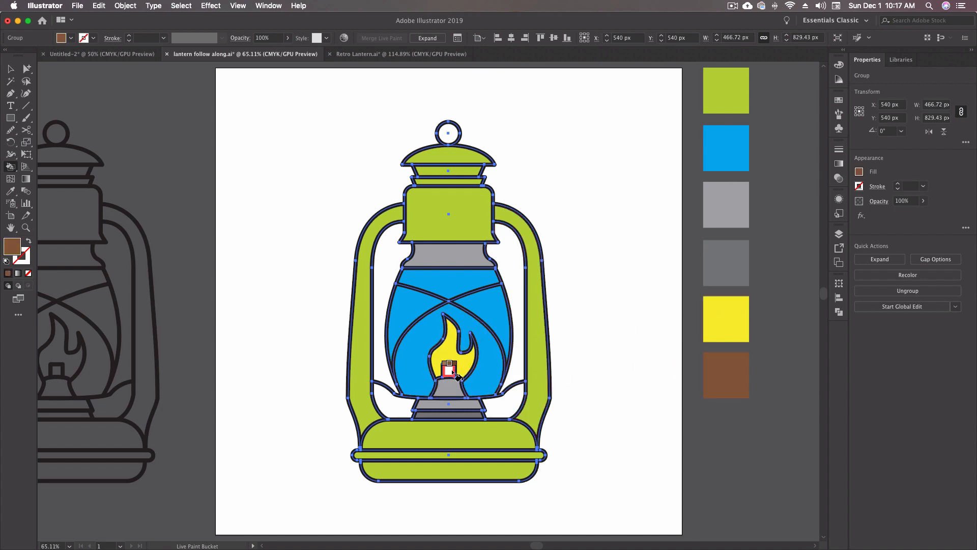
left_click(10, 70)
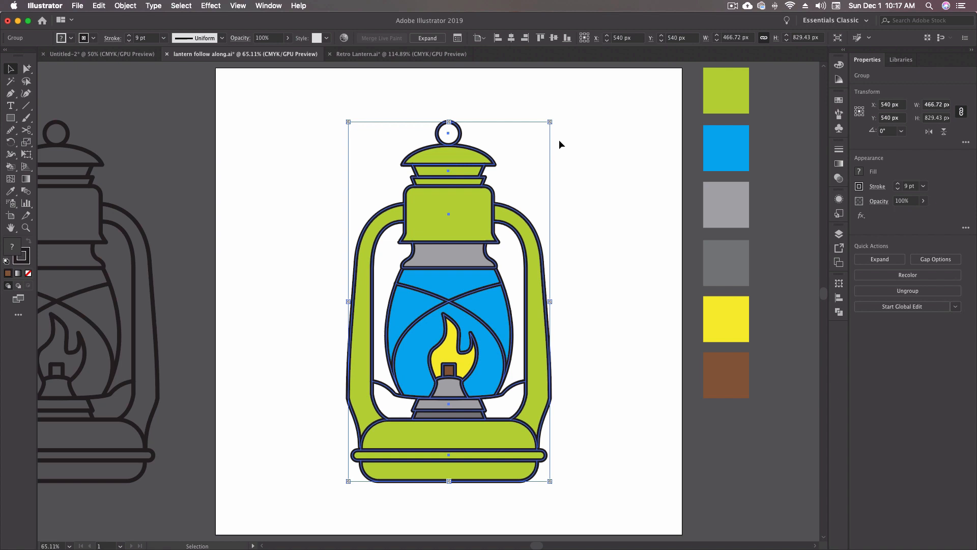
mouse_move(524, 150)
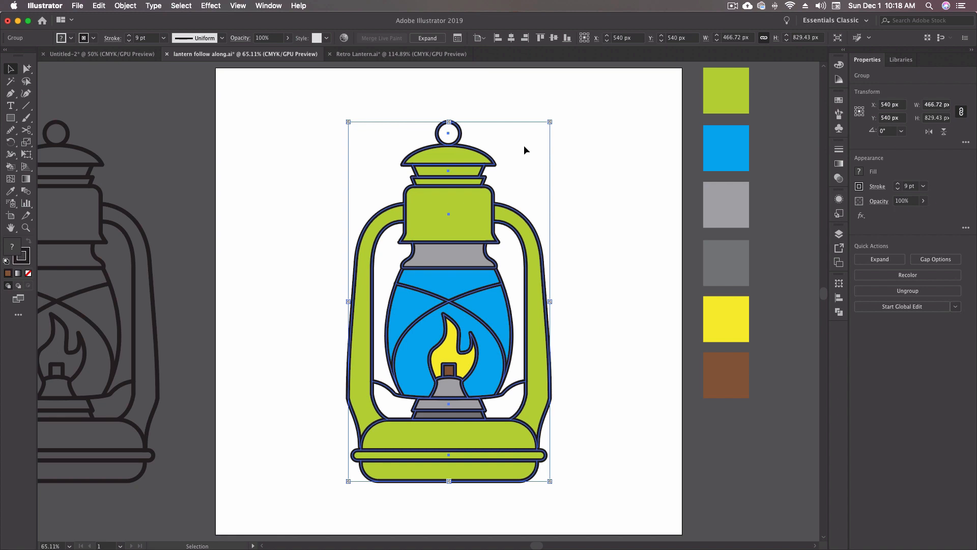
- Attempt to expand the Live Paint lantern and set a thick dark stroke value
left_click(126, 6)
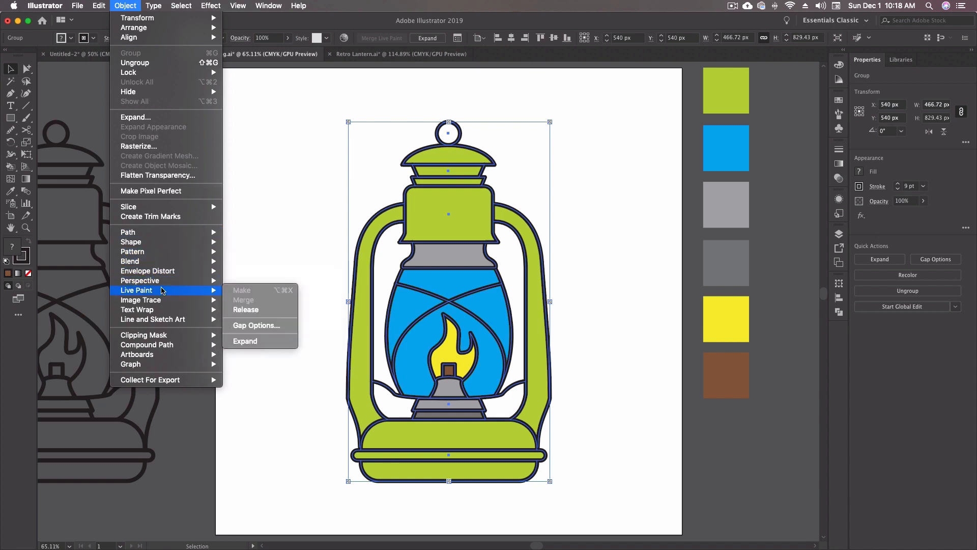
mouse_move(253, 309)
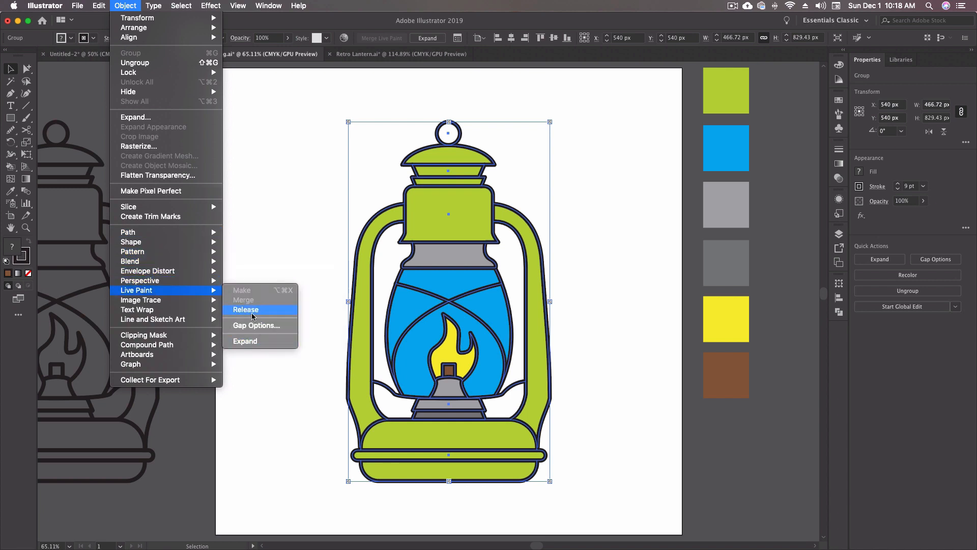
mouse_move(250, 343)
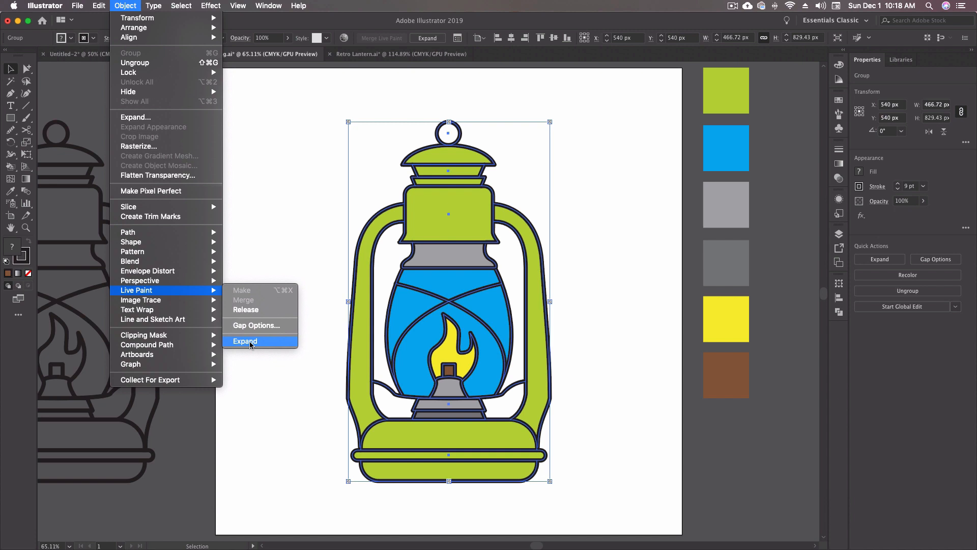
left_click(244, 341)
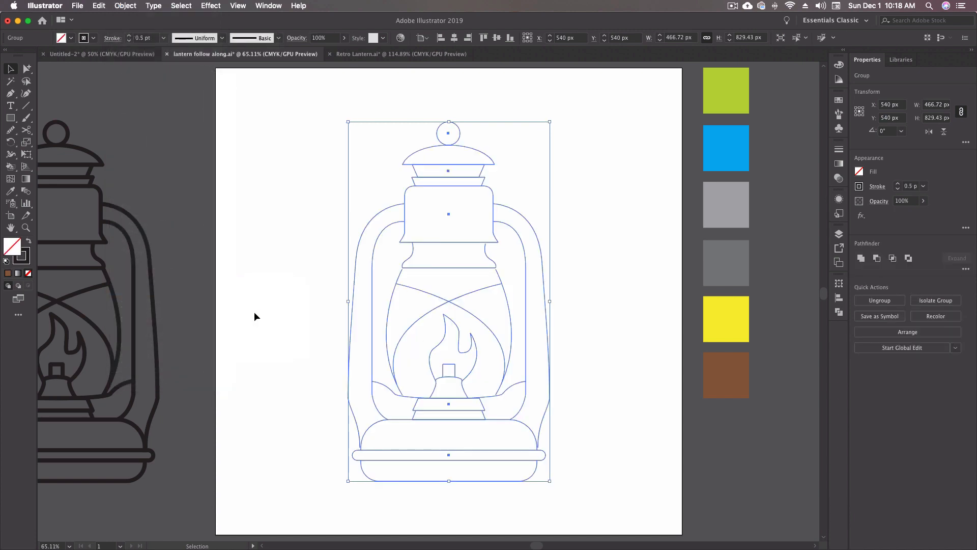
mouse_move(537, 236)
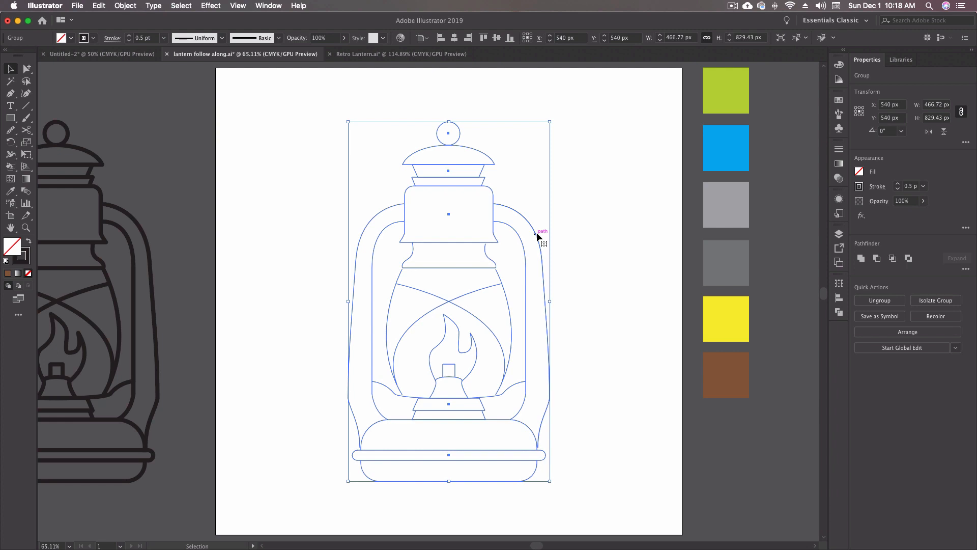
mouse_move(538, 237)
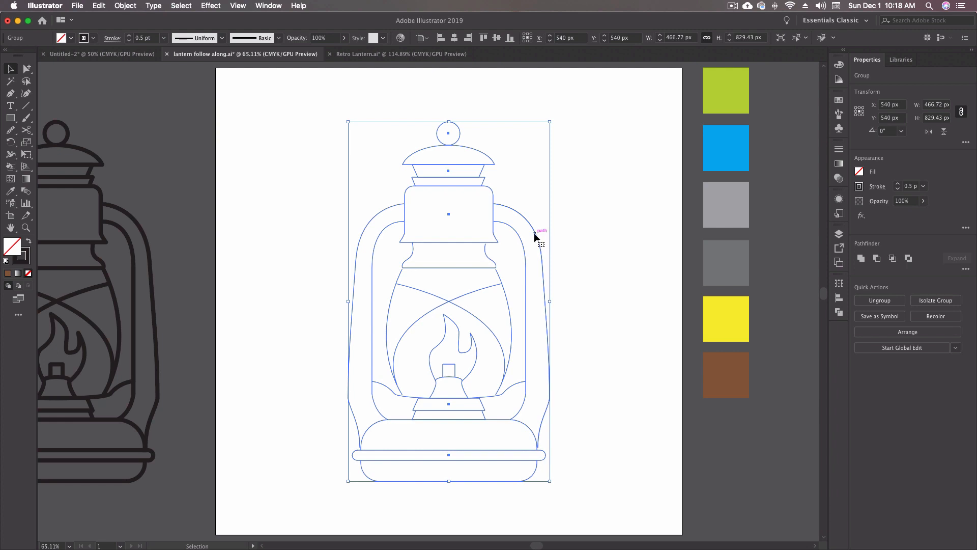
mouse_move(470, 213)
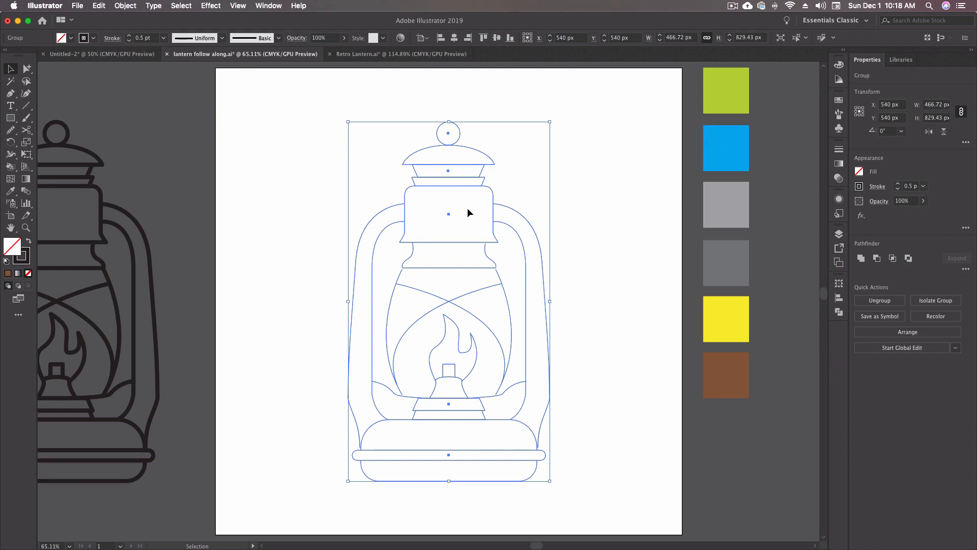
mouse_move(497, 191)
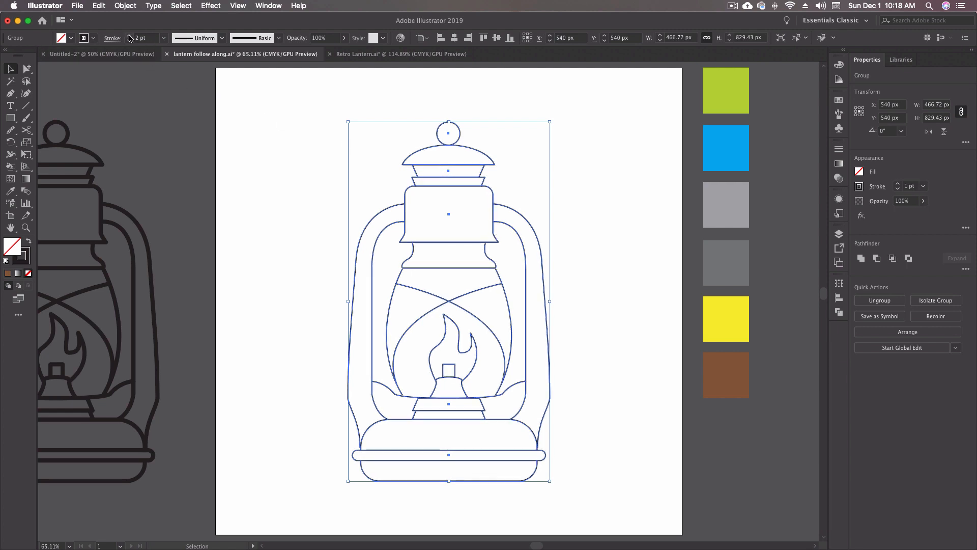
type("10")
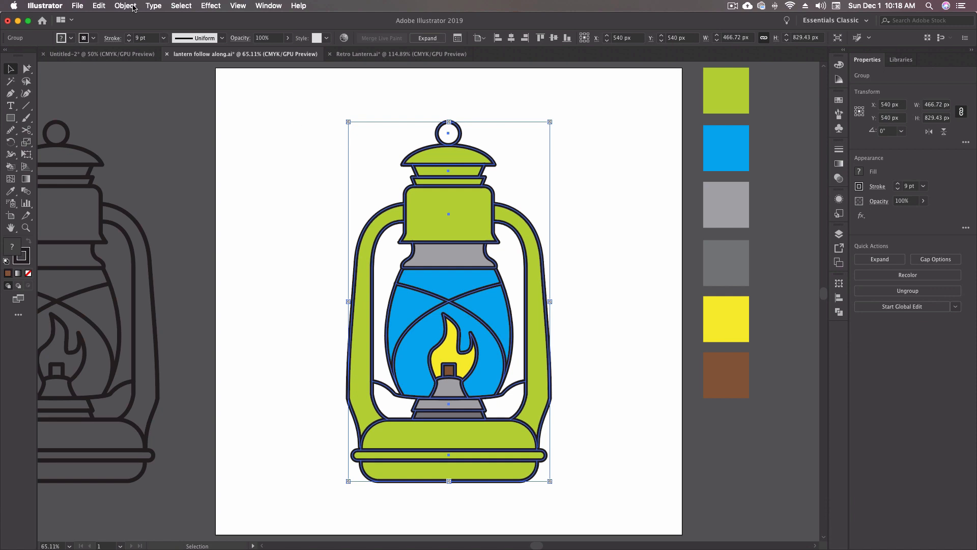
- Expand the Live Paint lantern into an ordinary group of filled, dark-stroked shapes
left_click(126, 6)
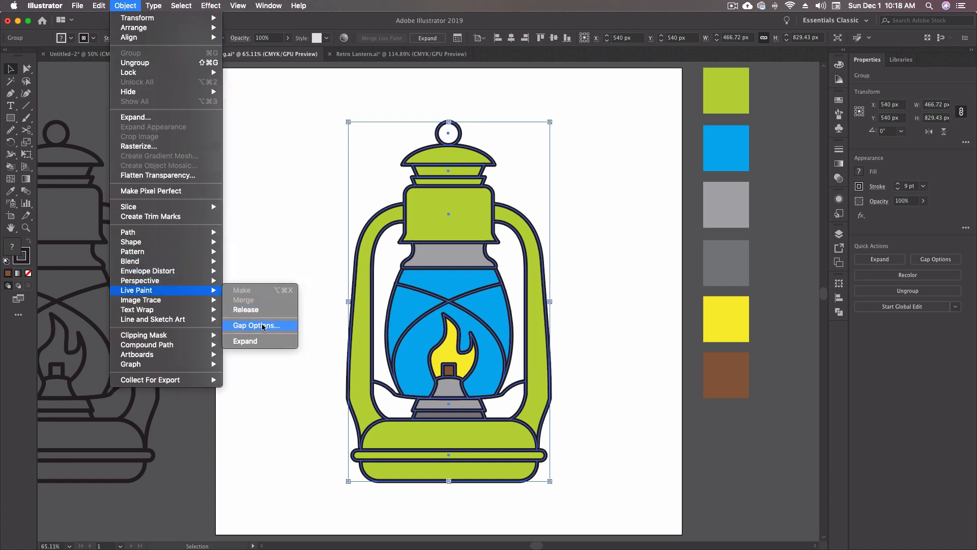
mouse_move(260, 341)
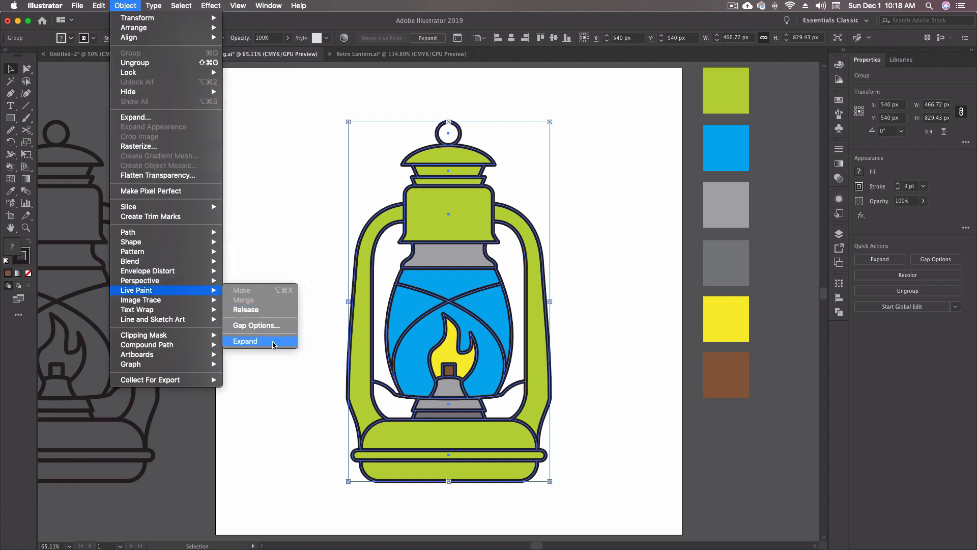
left_click(246, 341)
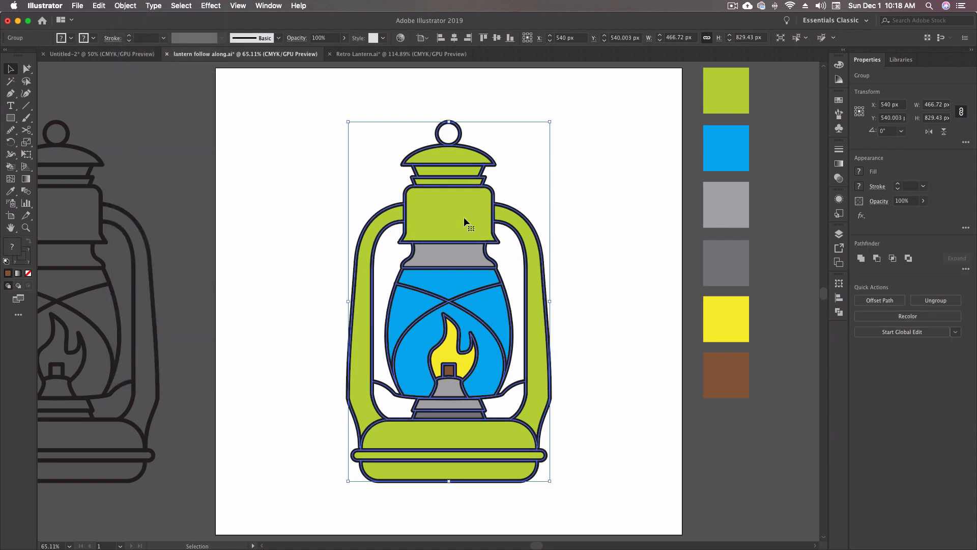
mouse_move(551, 122)
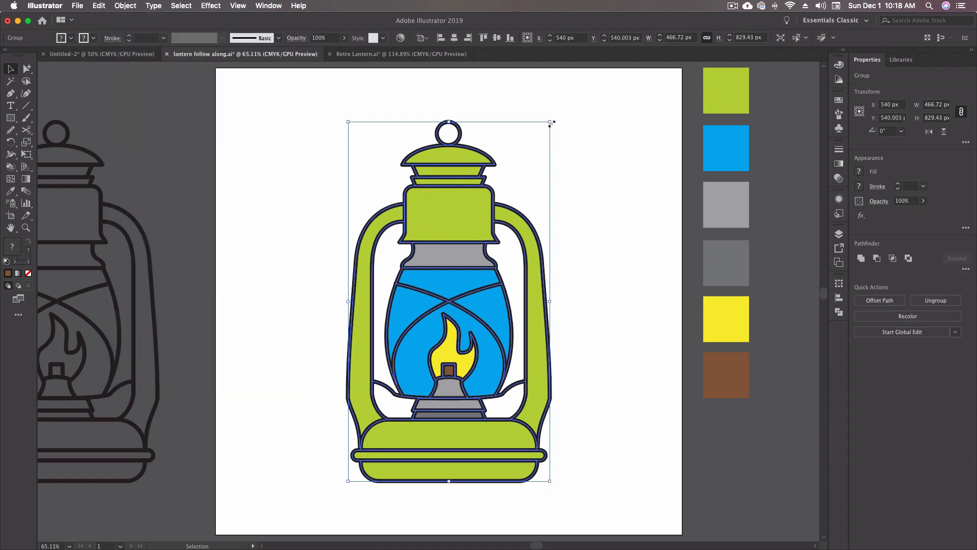
mouse_move(570, 127)
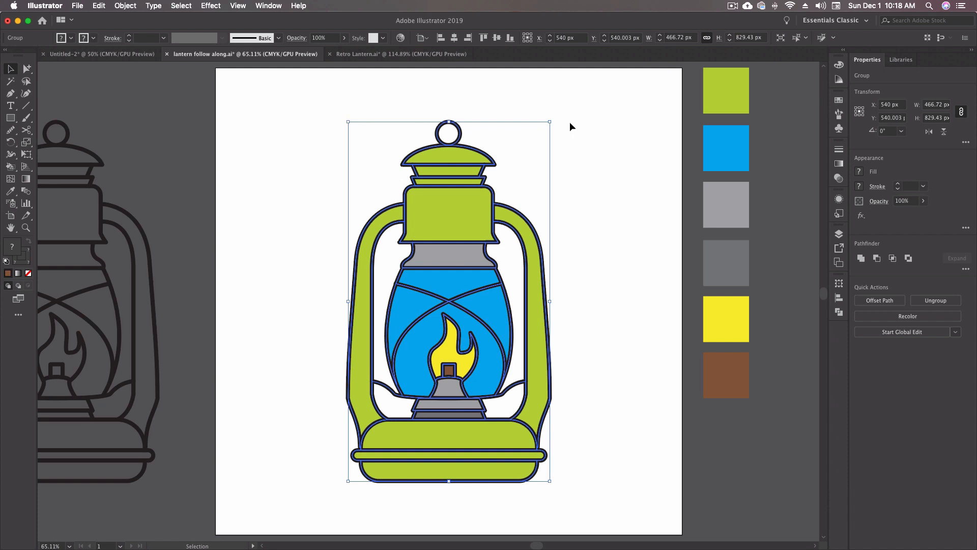
mouse_move(593, 372)
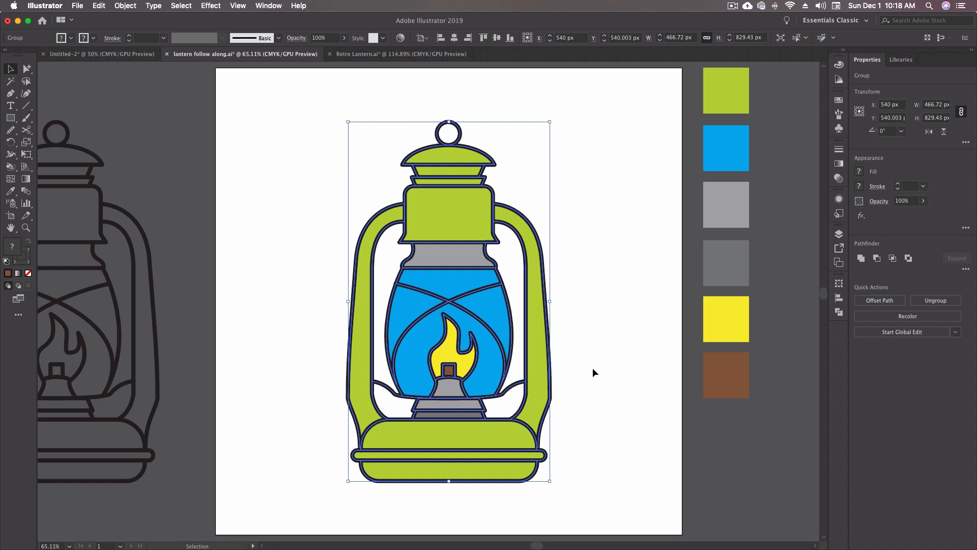
mouse_move(426, 329)
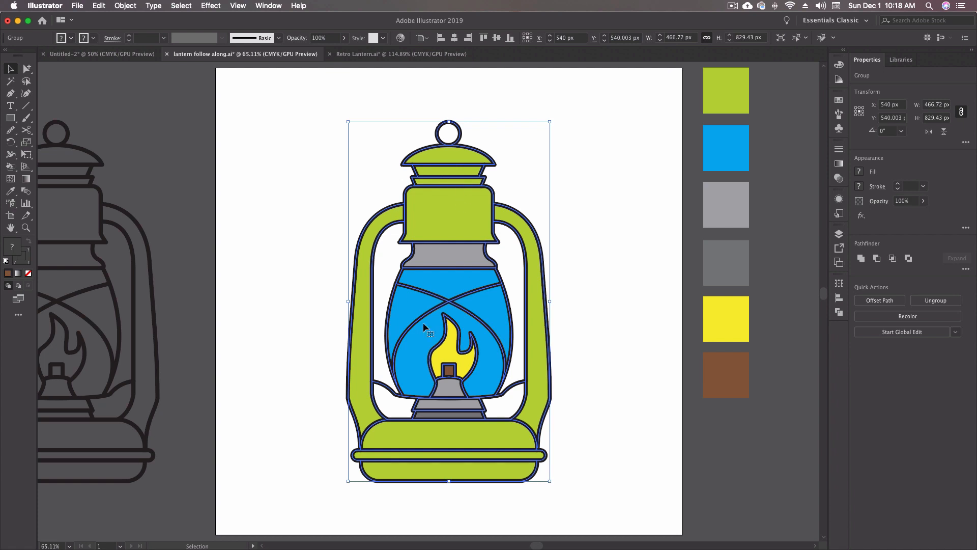
mouse_move(499, 357)
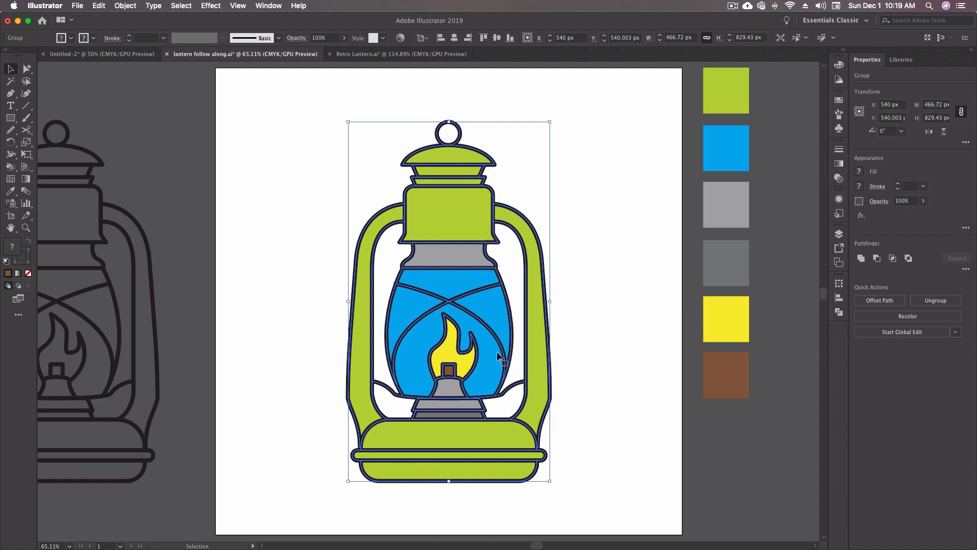
- Ungroup the expanded lantern with Shift+Cmd+G and refresh the Properties panel
key("shift+cmd+g")
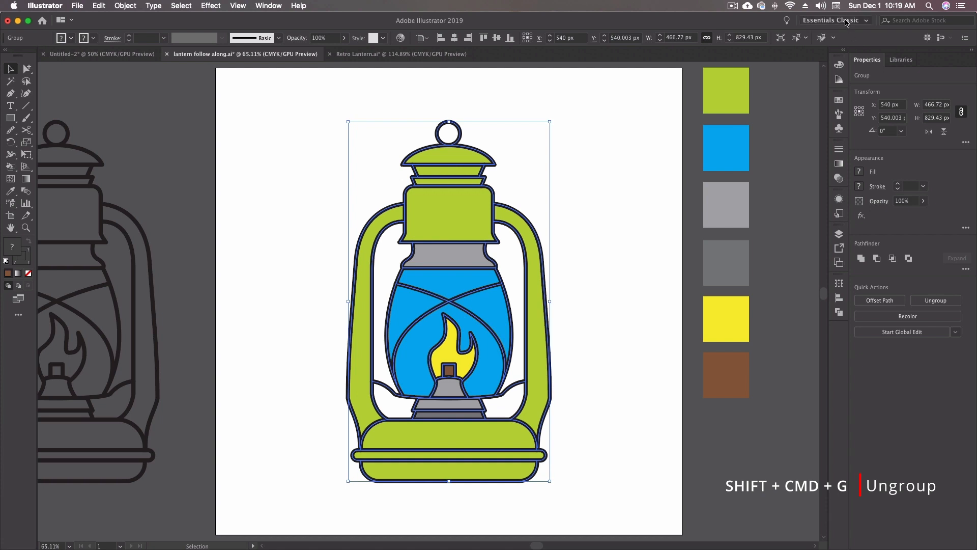
left_click(834, 20)
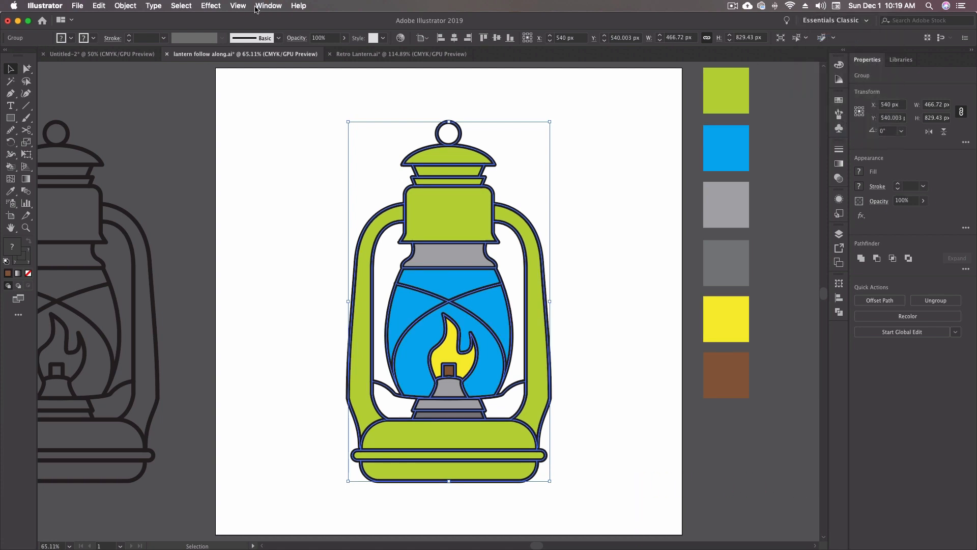
left_click(269, 6)
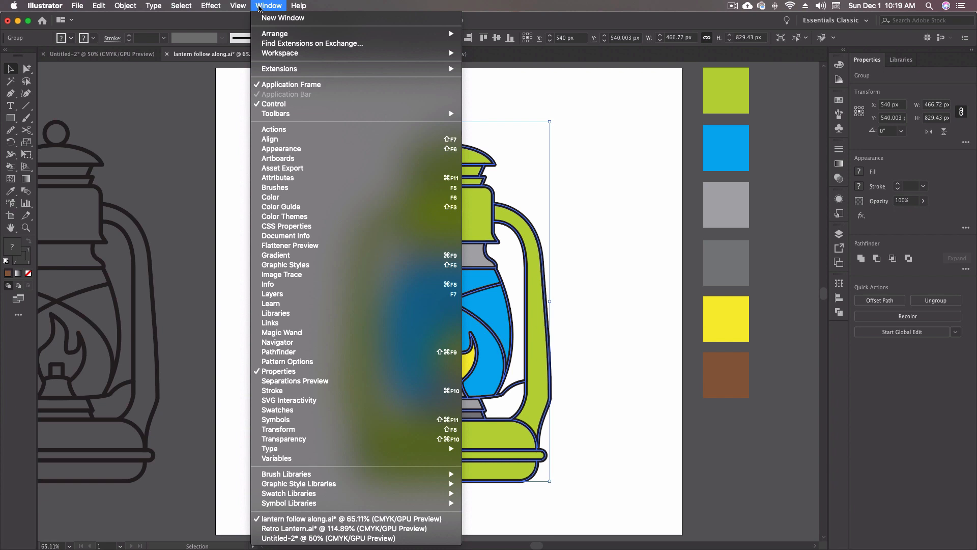
mouse_move(371, 371)
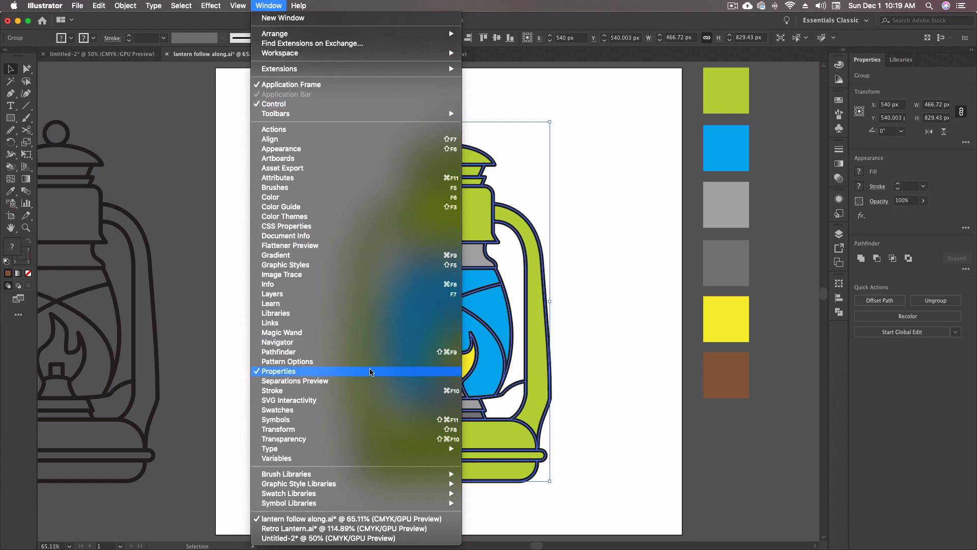
left_click(279, 370)
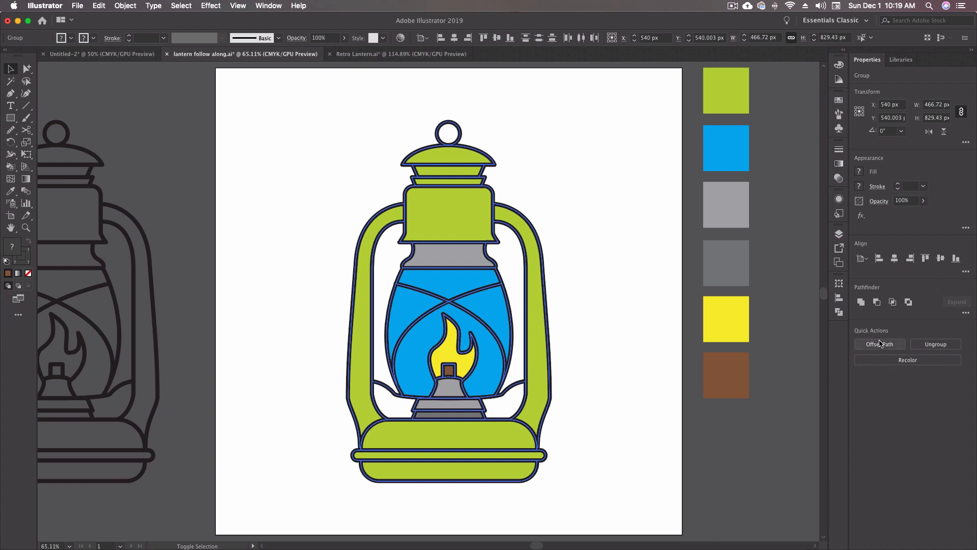
- Ungroup via Quick Actions and test-select the right handle shape on its own
left_click(934, 343)
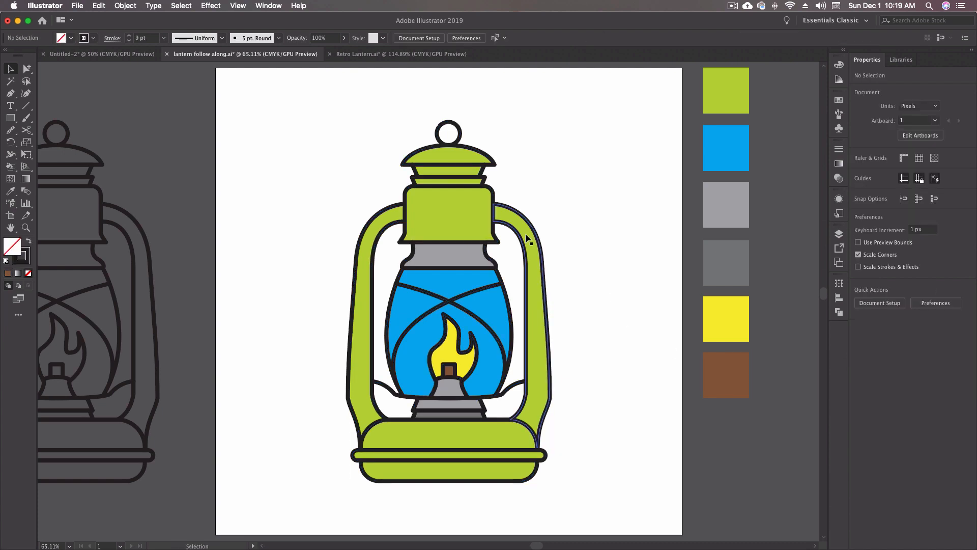
left_click(449, 215)
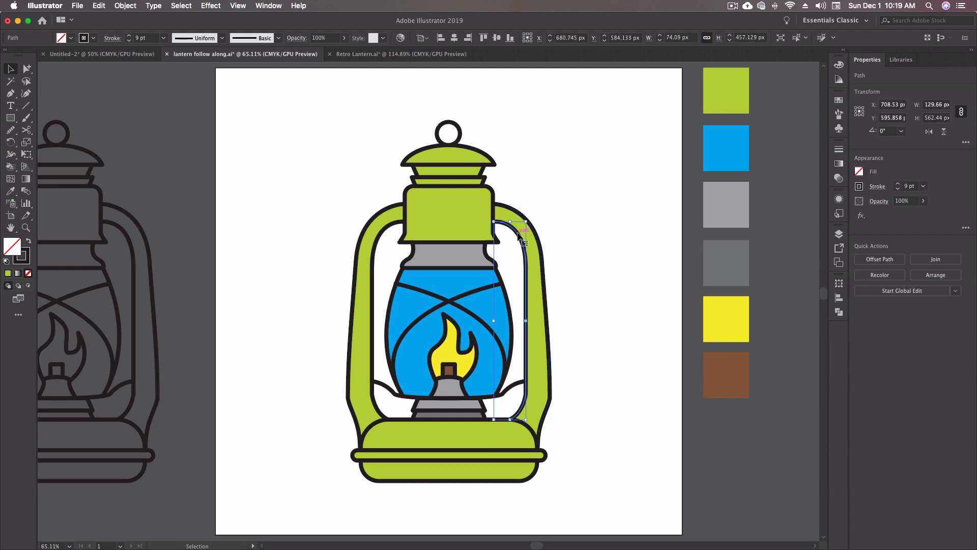
left_click(448, 161)
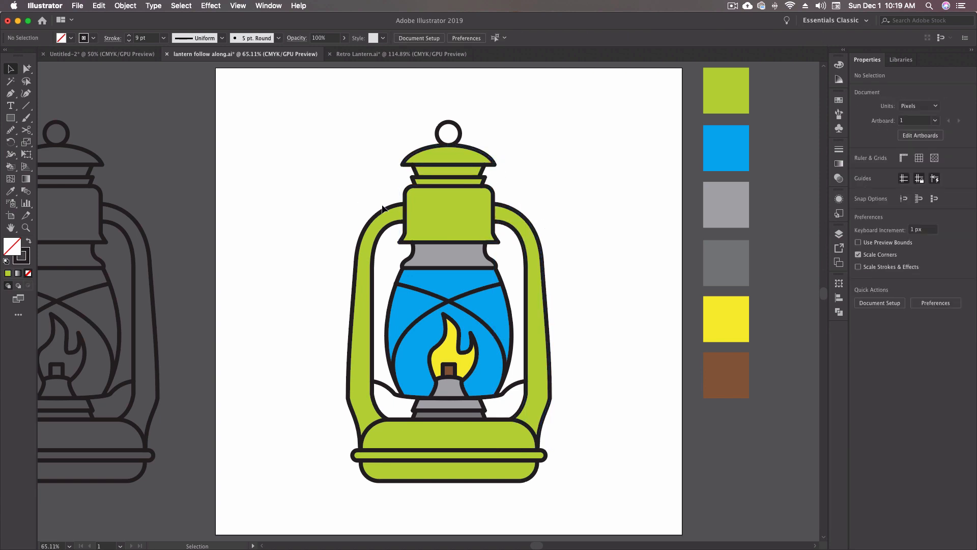
- With the left handle outline selected, switch the Live Paint Bucket to Paint Strokes instead of Paint Fills
left_click(373, 311)
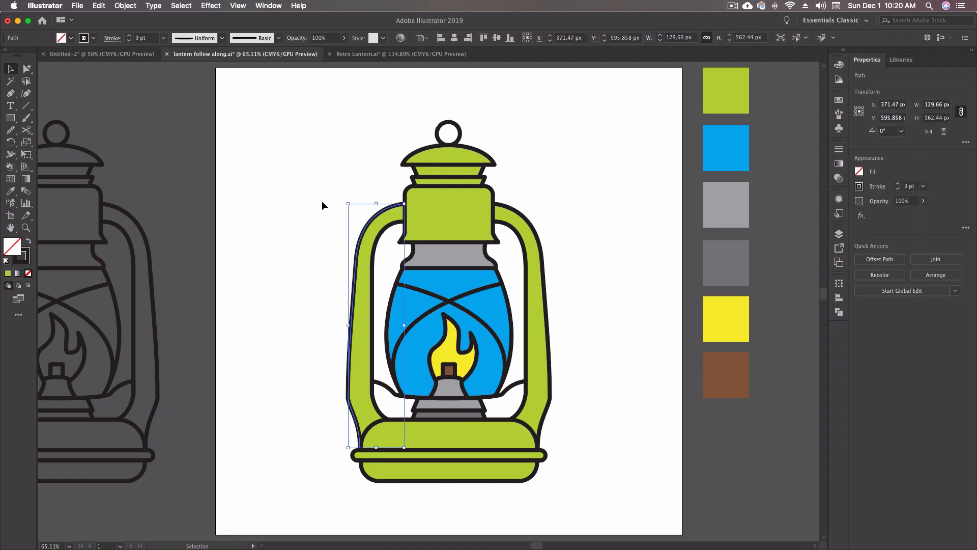
double_click(27, 166)
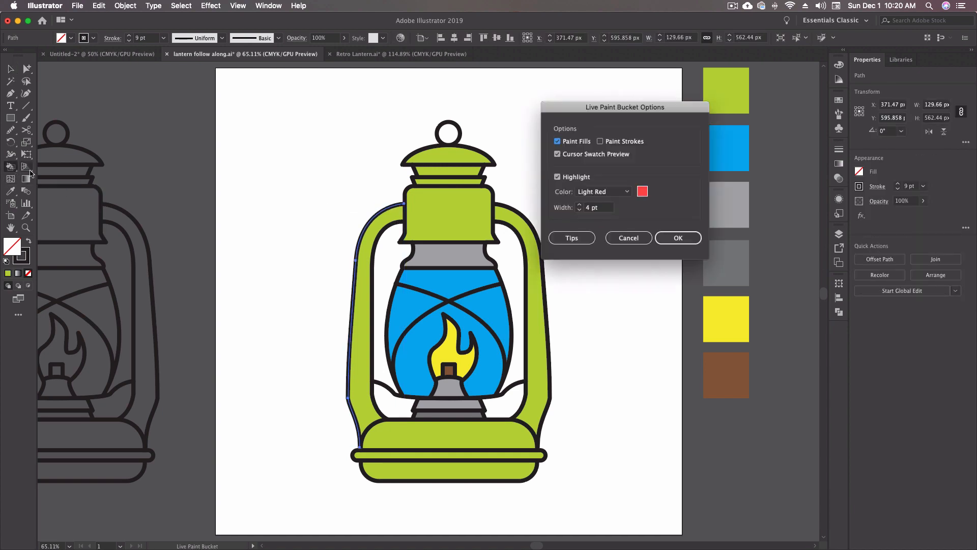
left_click(601, 140)
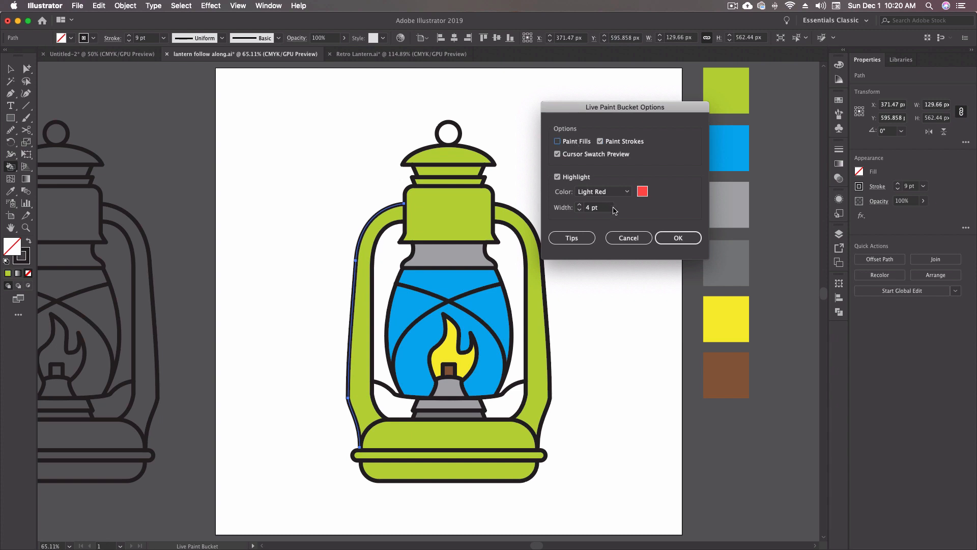
mouse_move(352, 311)
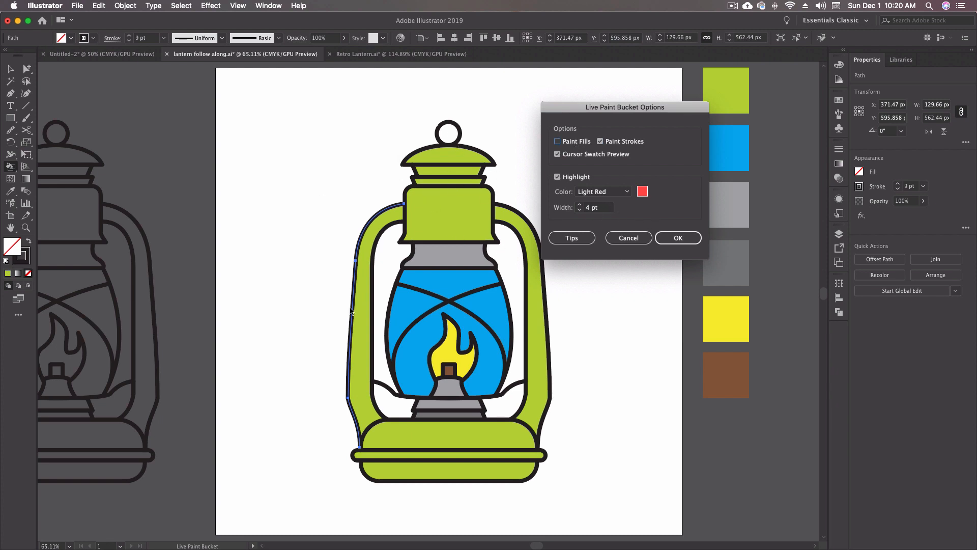
mouse_move(471, 178)
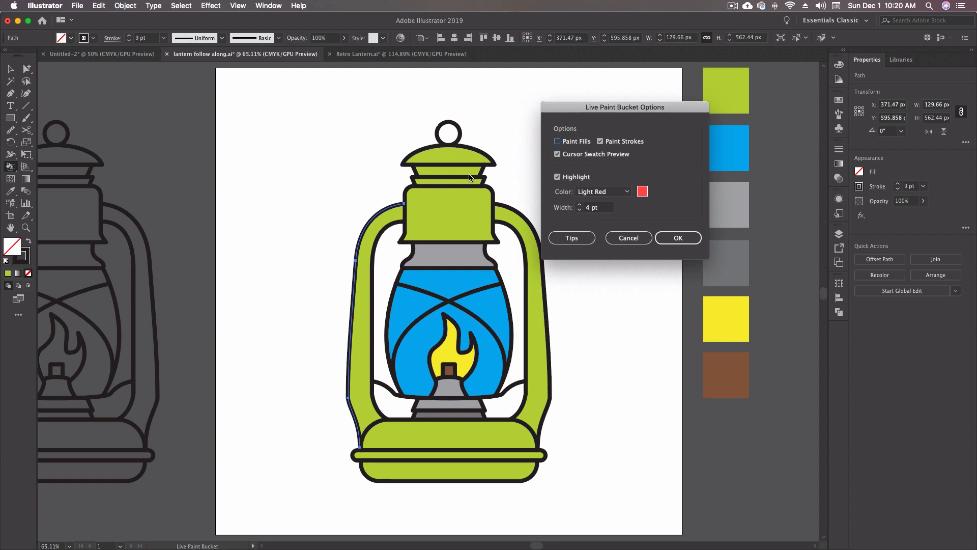